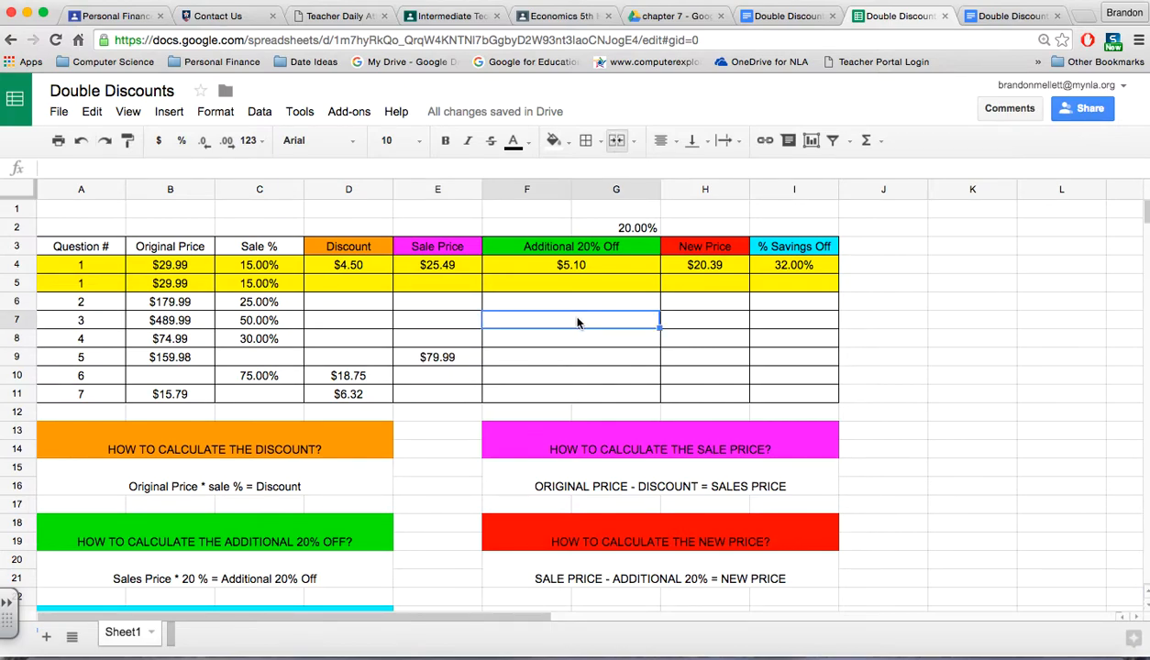
mouse_move(543, 320)
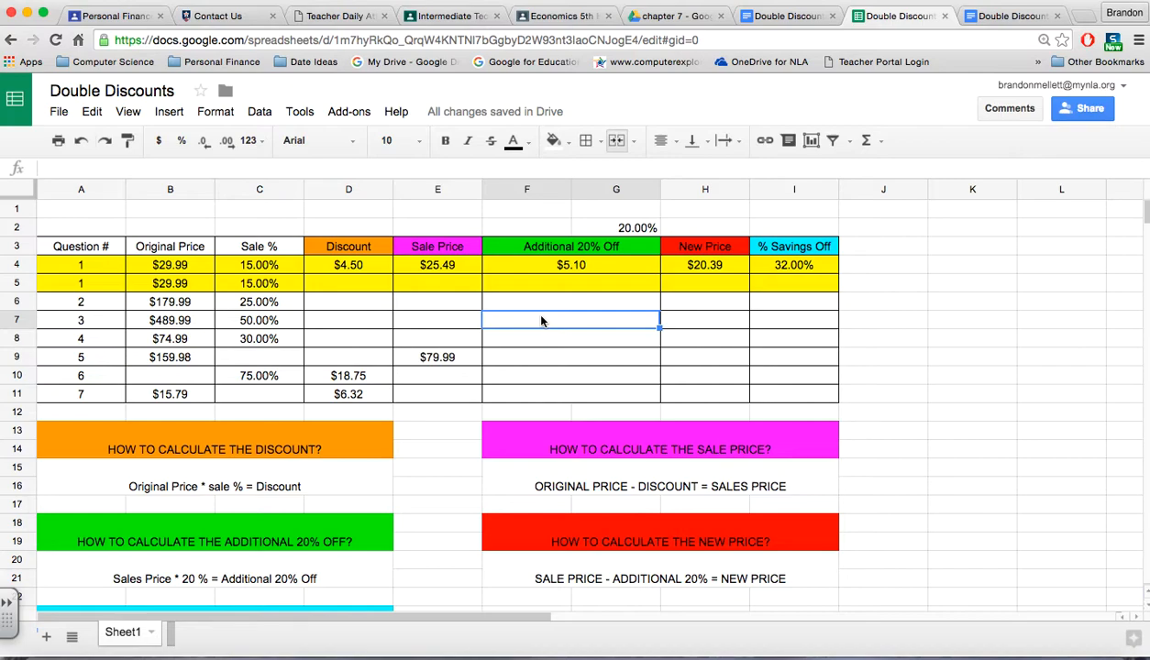
mouse_move(334, 292)
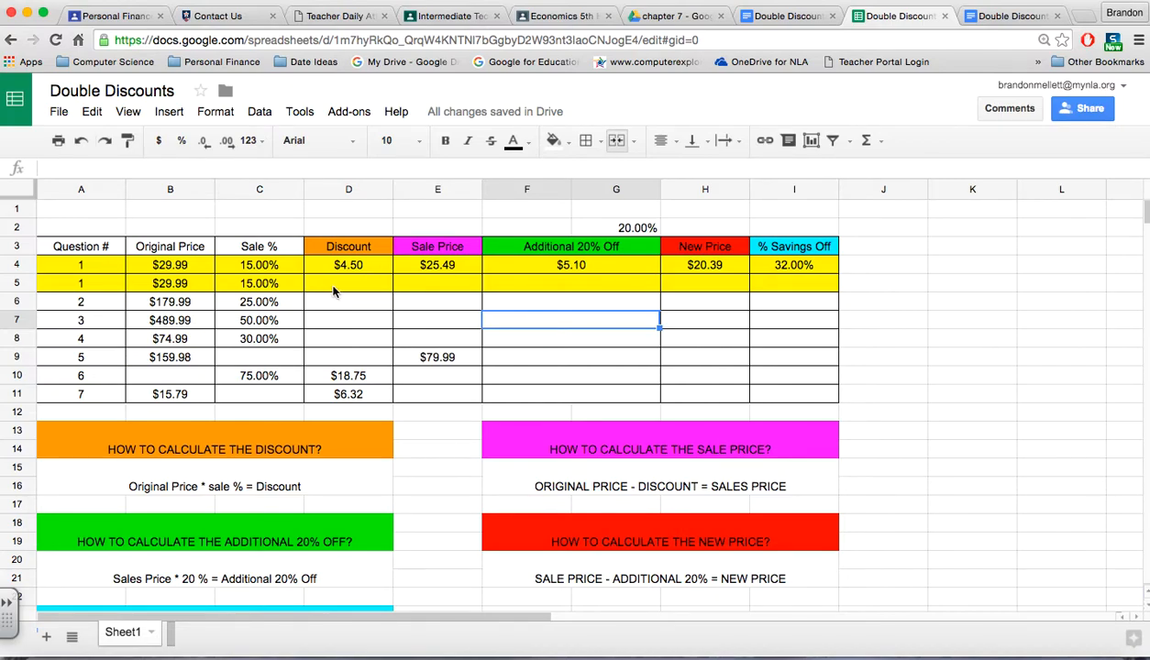
mouse_move(613, 286)
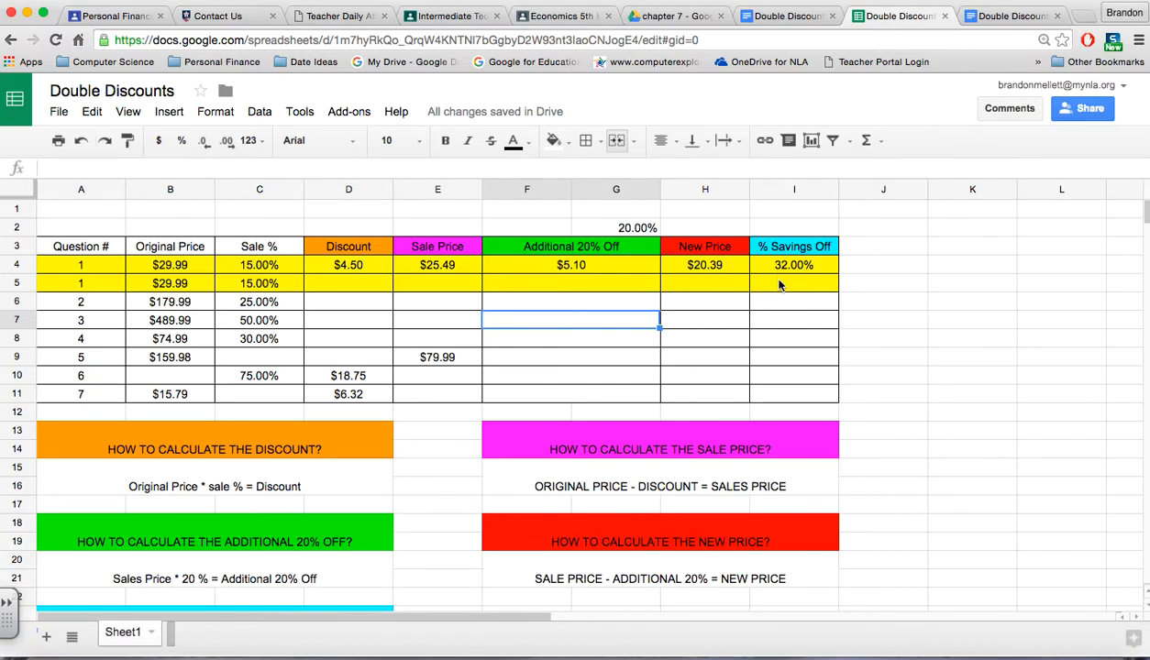
mouse_move(238, 362)
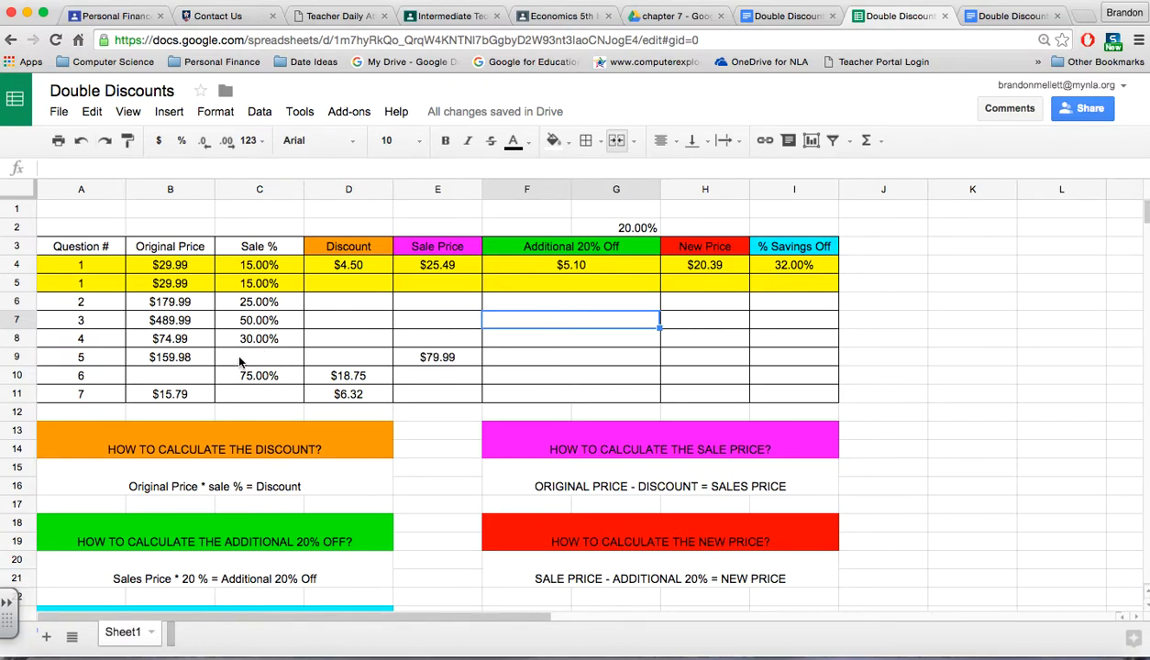
Review the example row 4 values and the row 5 original price before writing formulas.
click(259, 356)
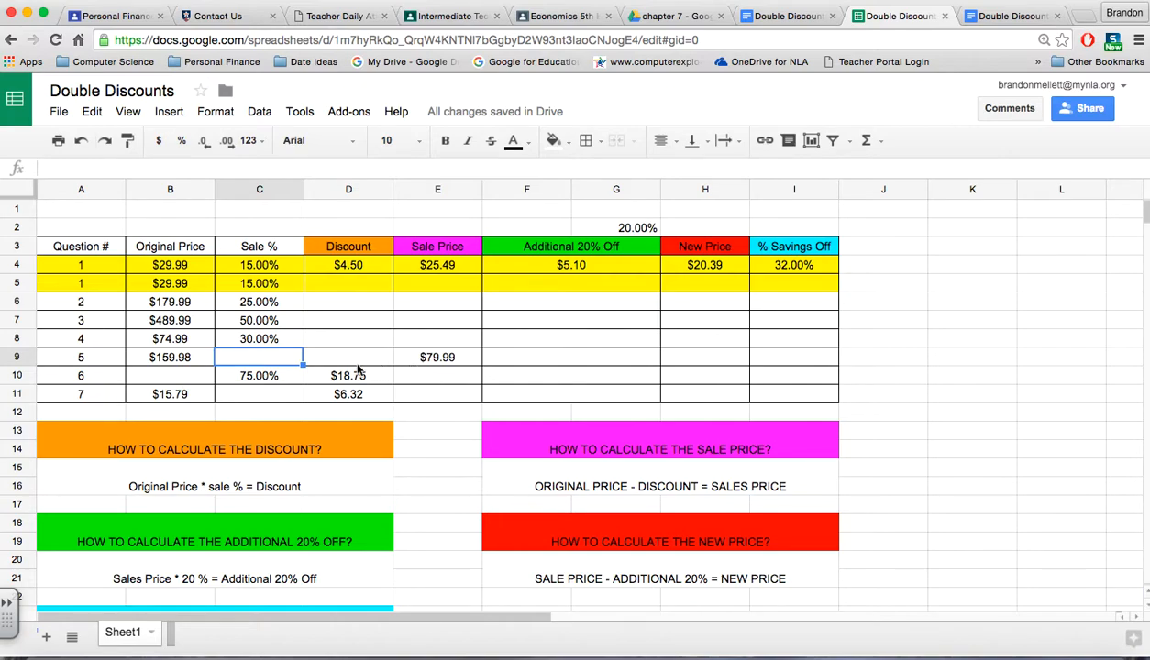
click(437, 376)
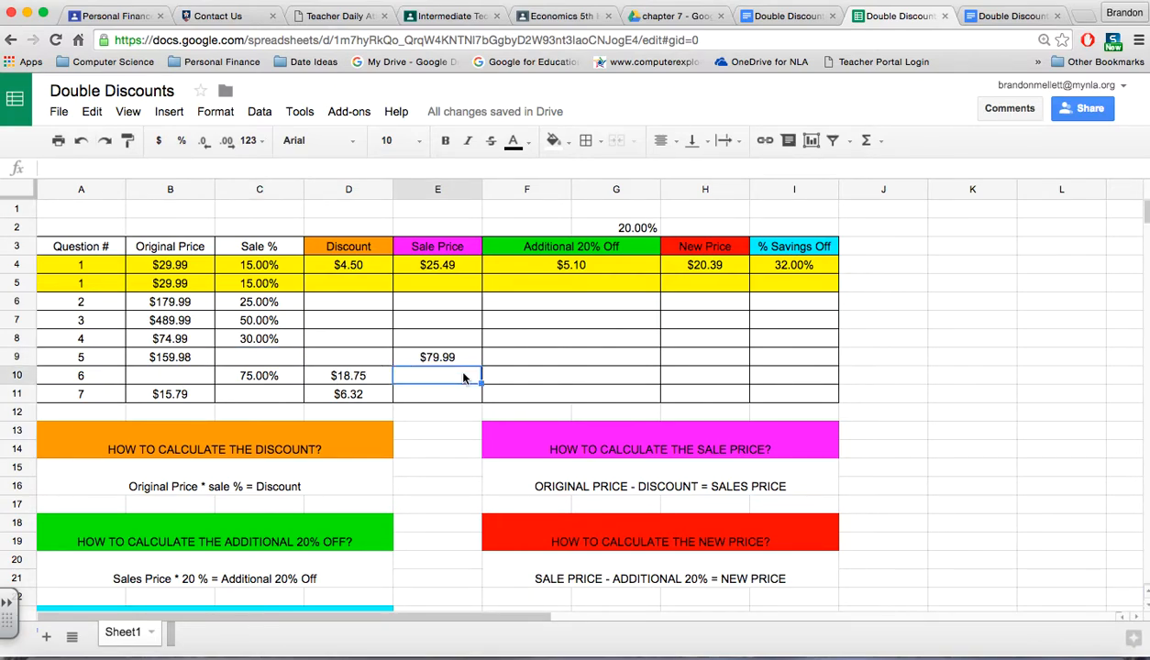
click(347, 283)
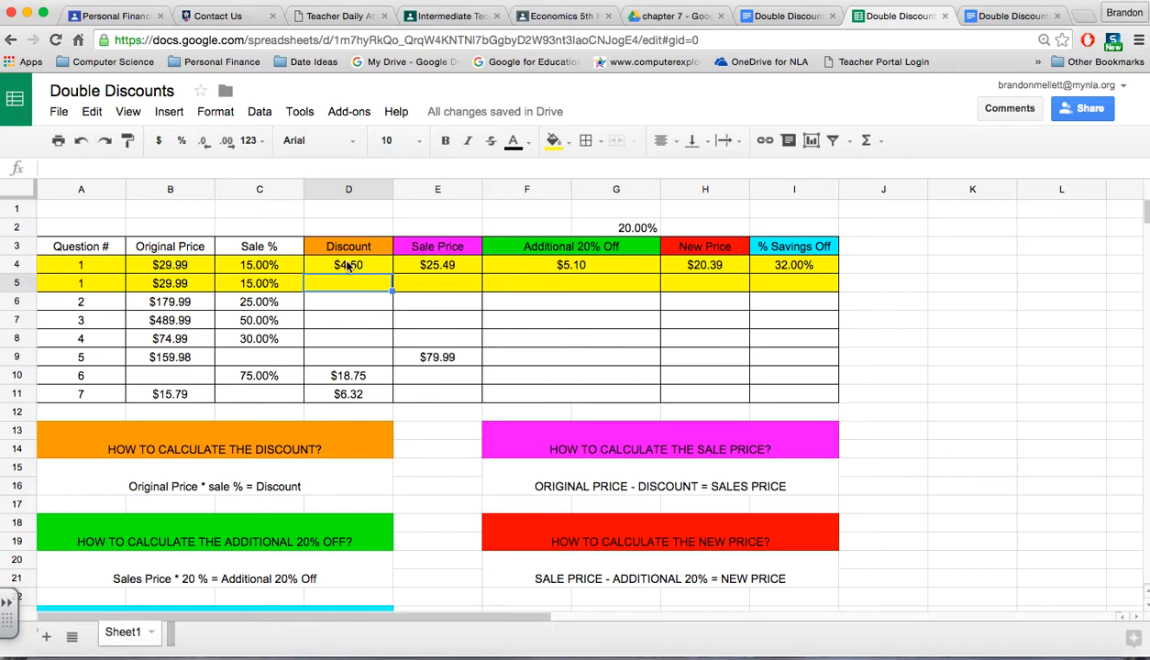
click(704, 265)
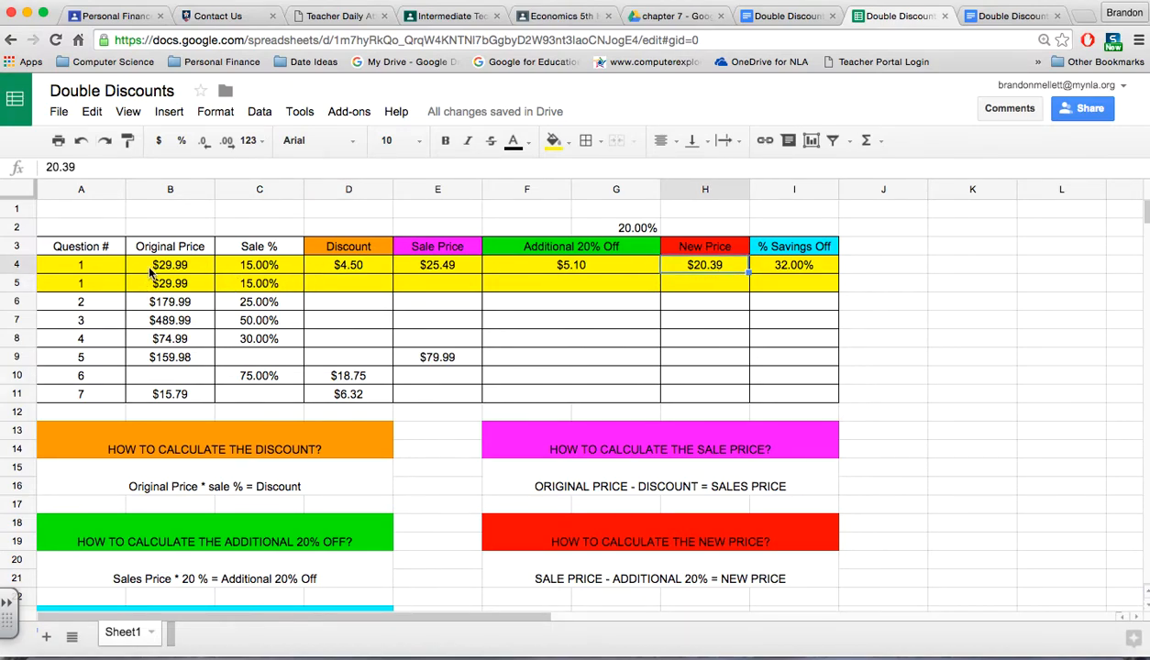
click(168, 264)
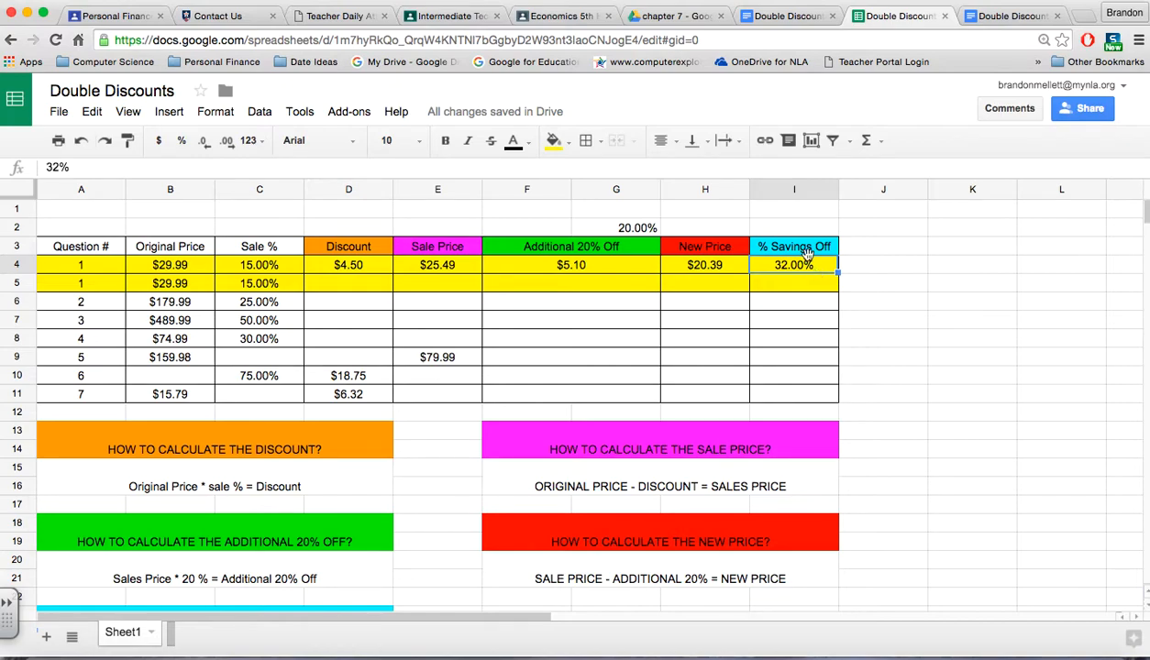
click(348, 283)
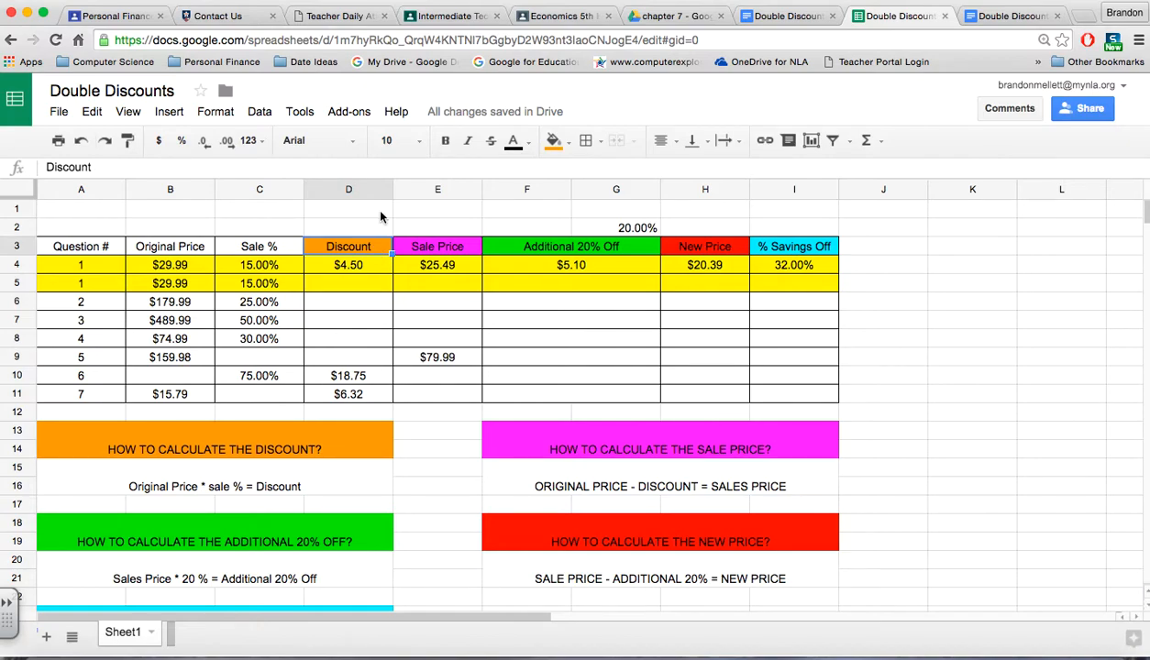
mouse_move(243, 462)
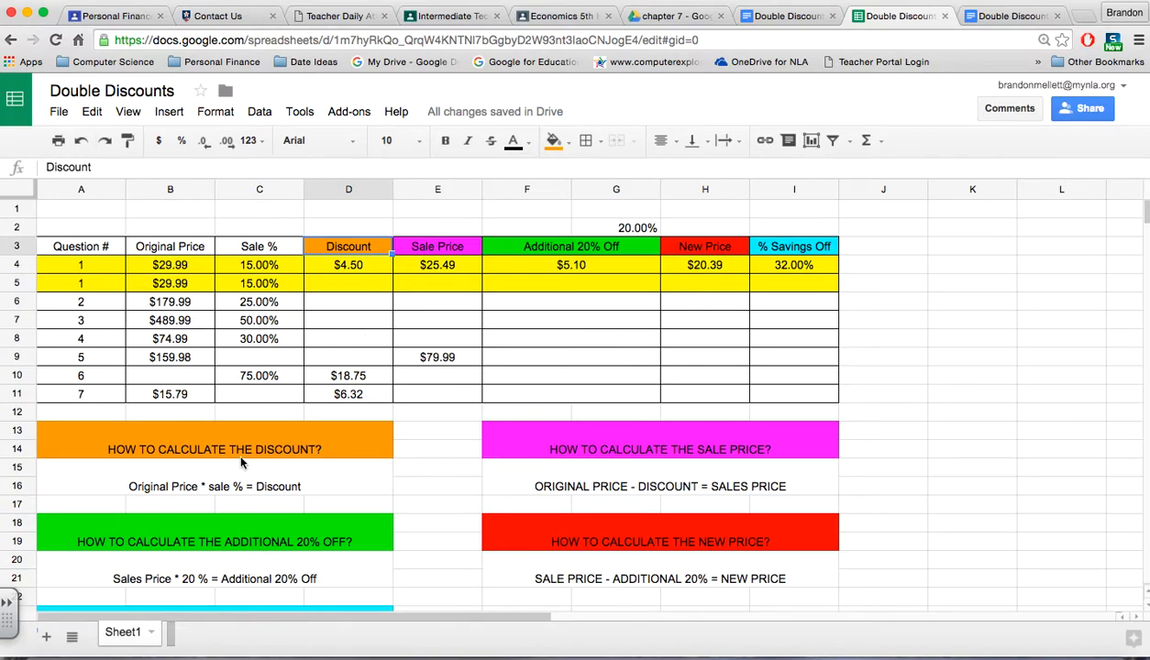
mouse_move(268, 504)
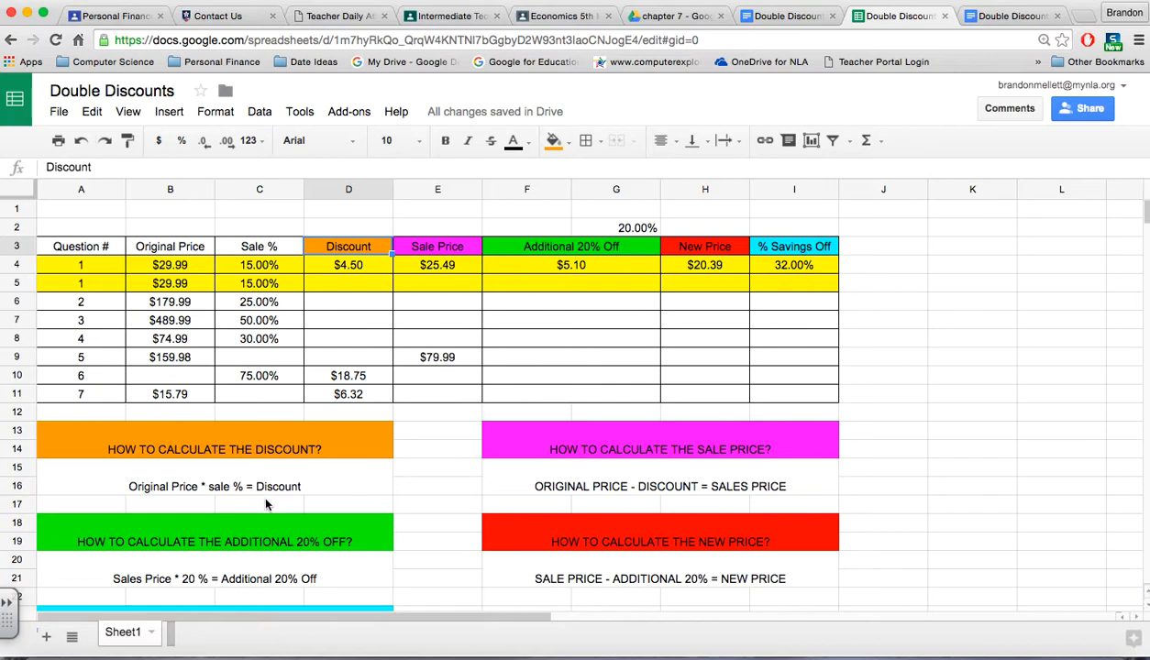
scroll(down, 3)
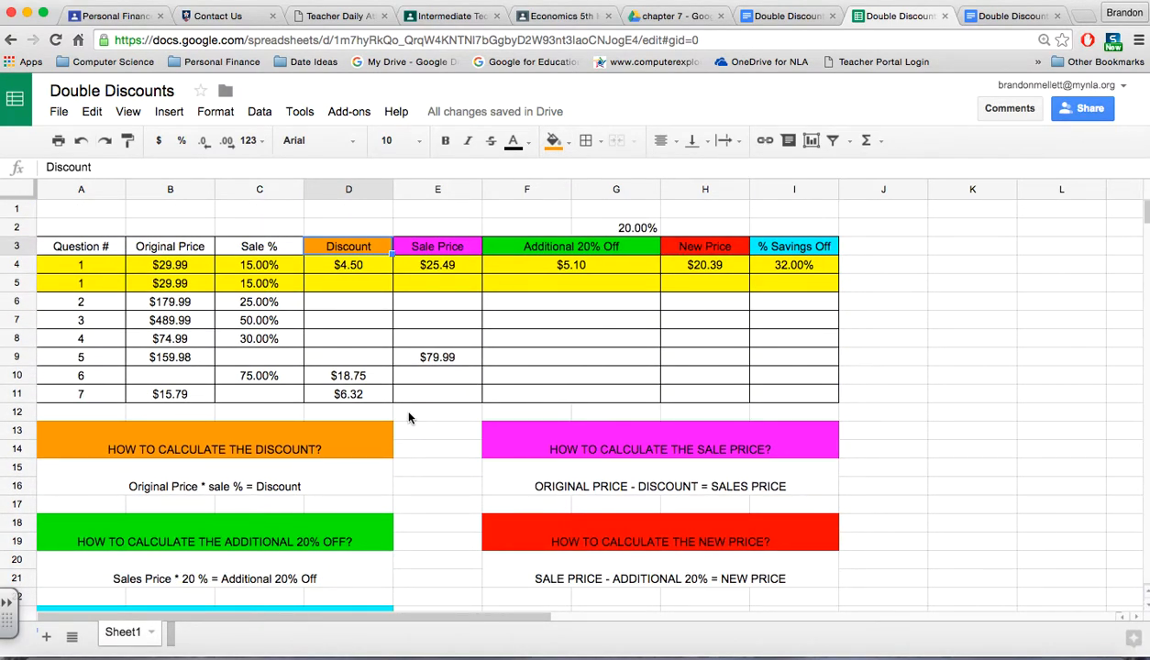
mouse_move(372, 284)
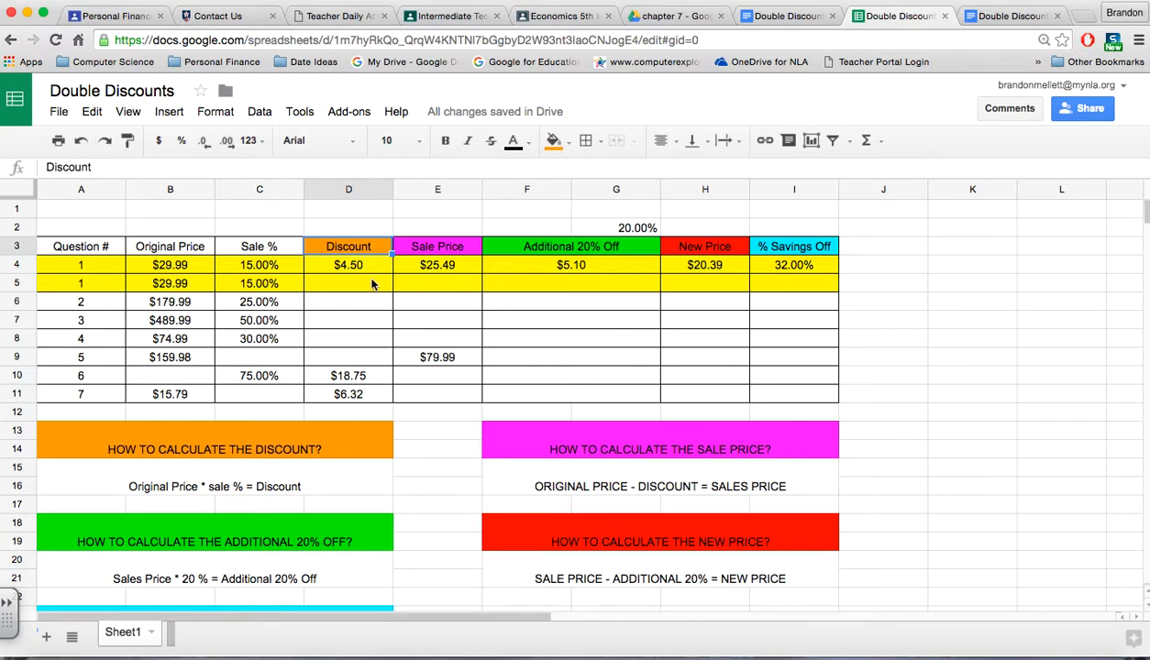
Calculate the row 5 discount in D5 as =B5*C5, giving $4.50.
click(349, 283)
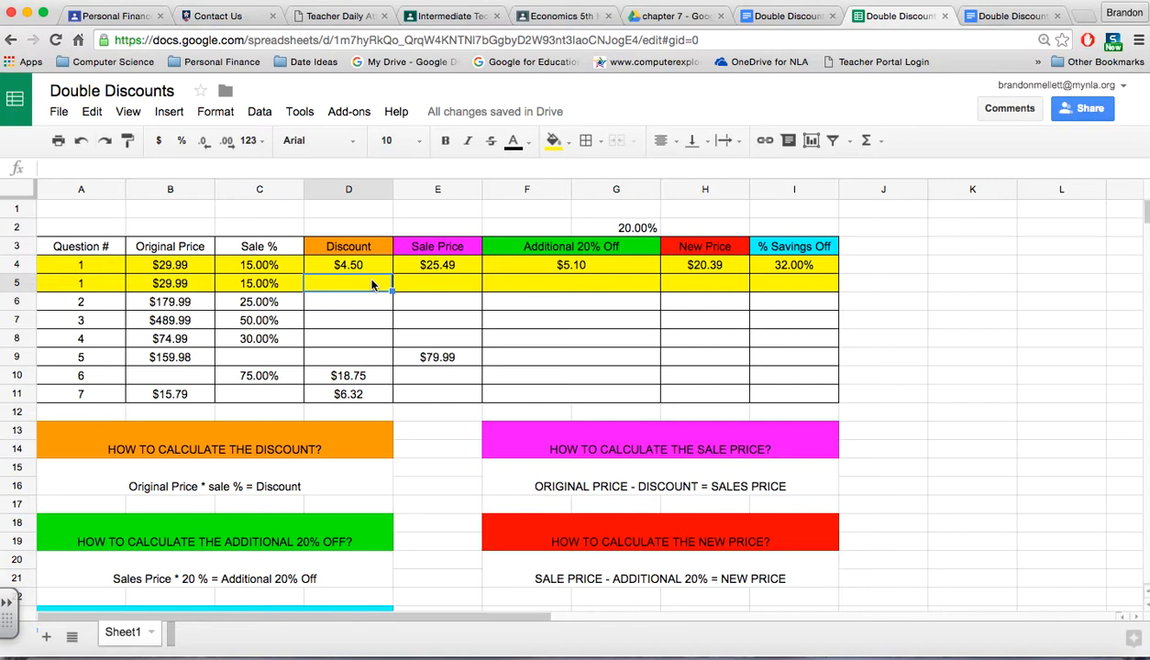
text(=)
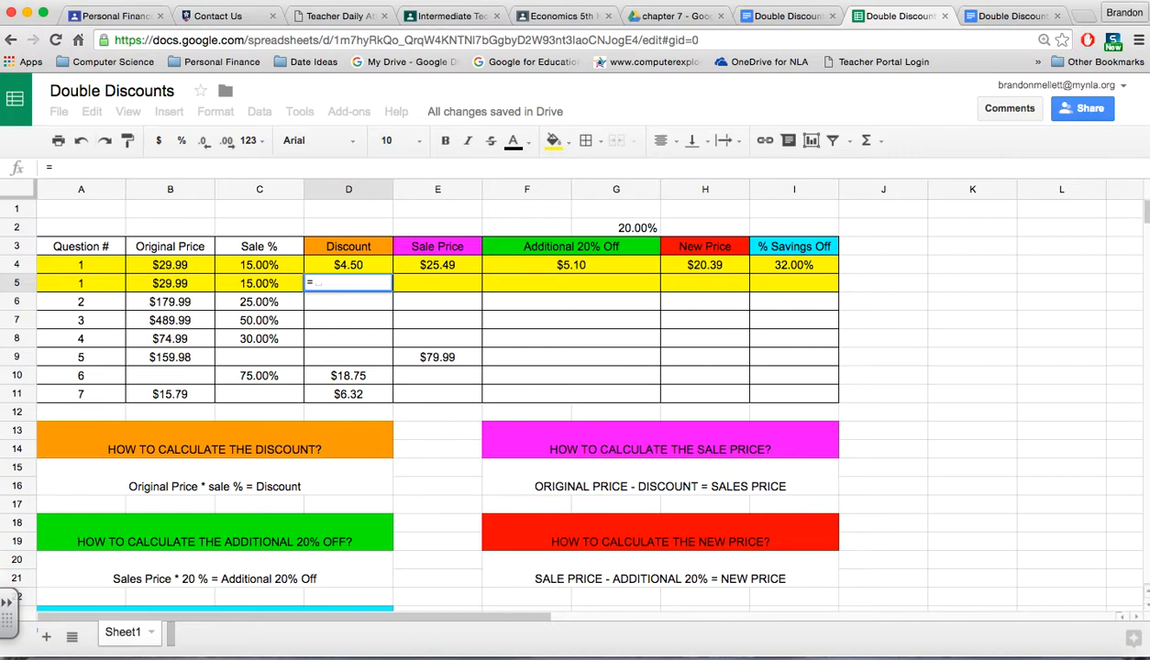
click(169, 264)
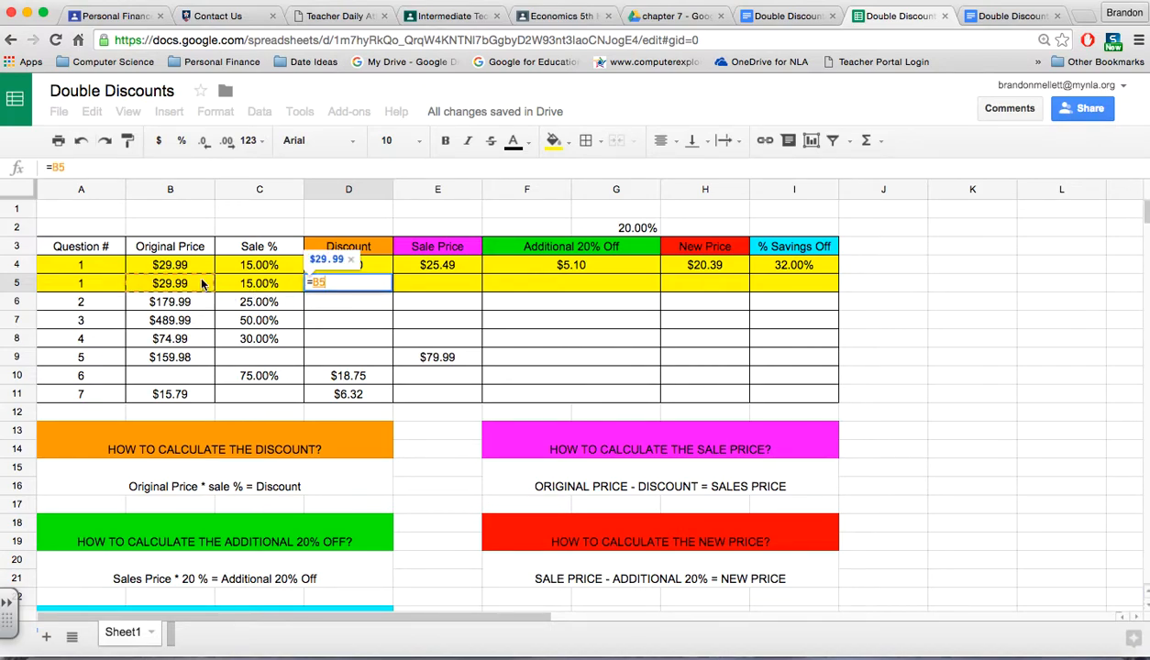
text(*)
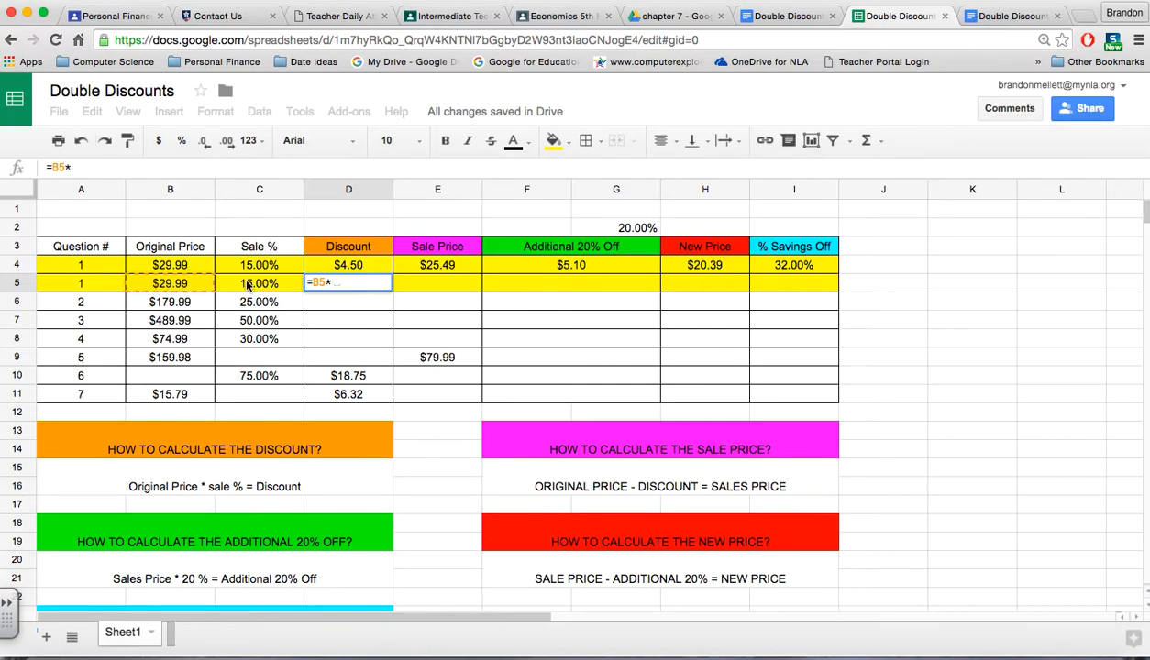
key(Enter)
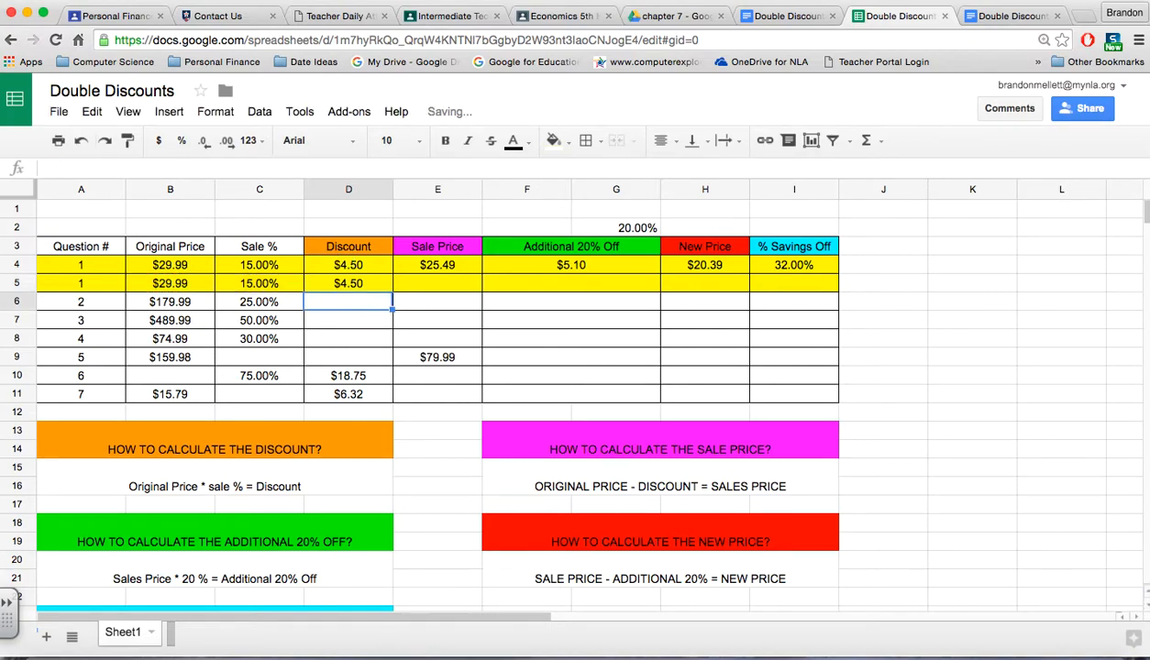
click(347, 283)
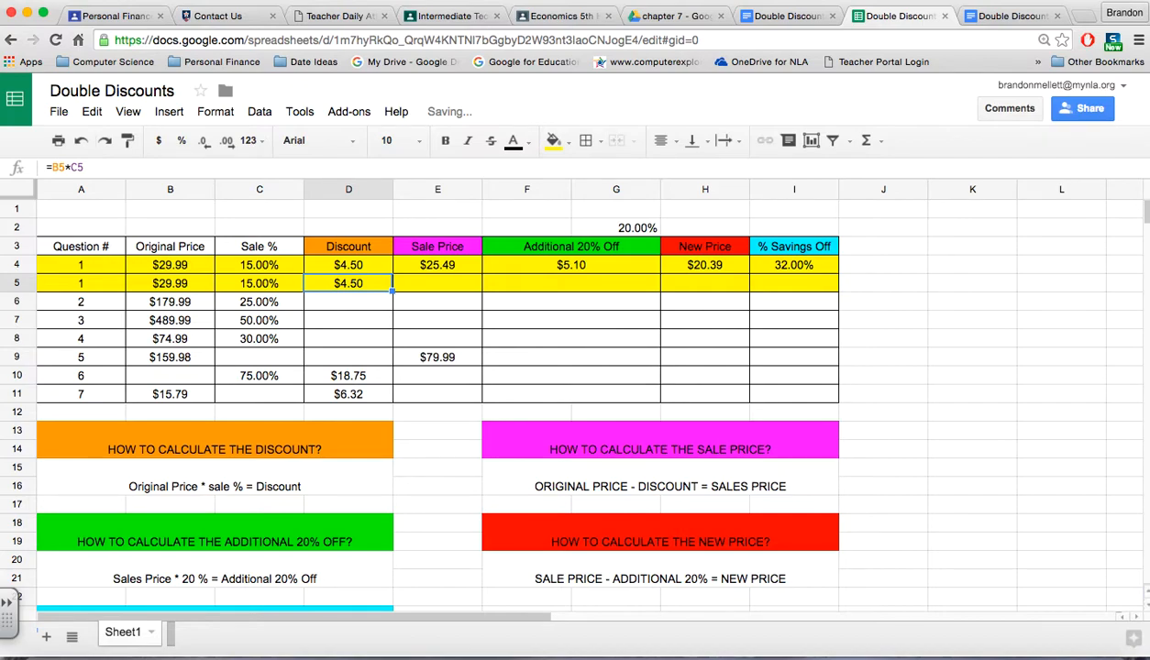
Calculate the row 5 sale price in E5 as =B5-D5, giving $25.49.
click(436, 283)
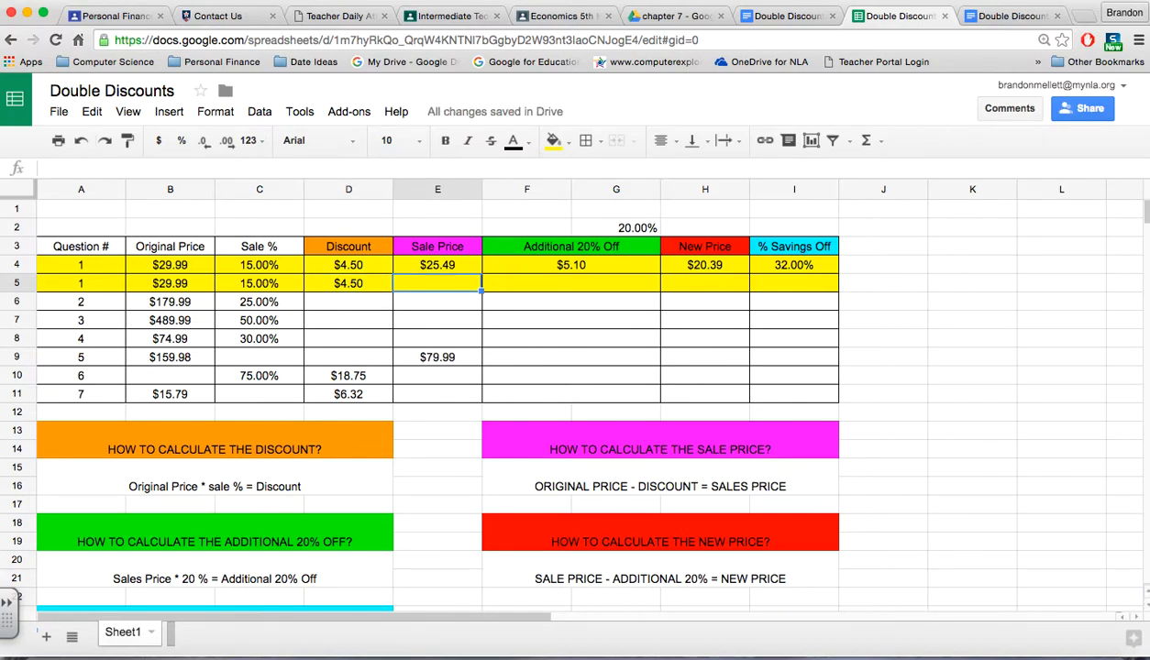
text(=B5-D5)
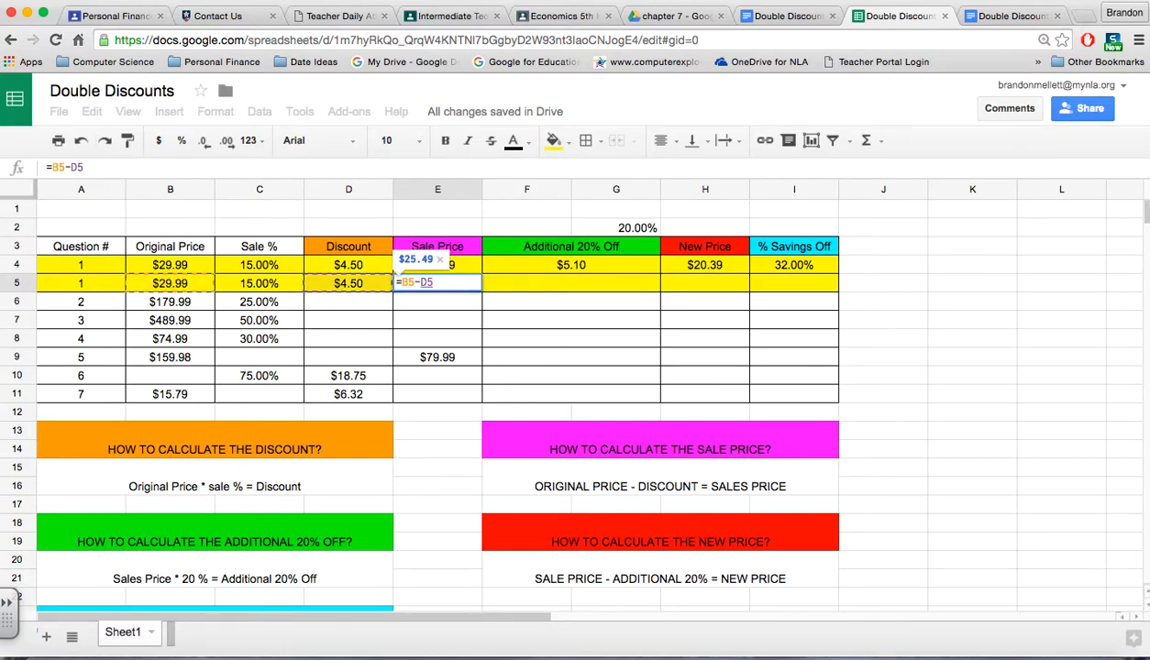
key(Enter)
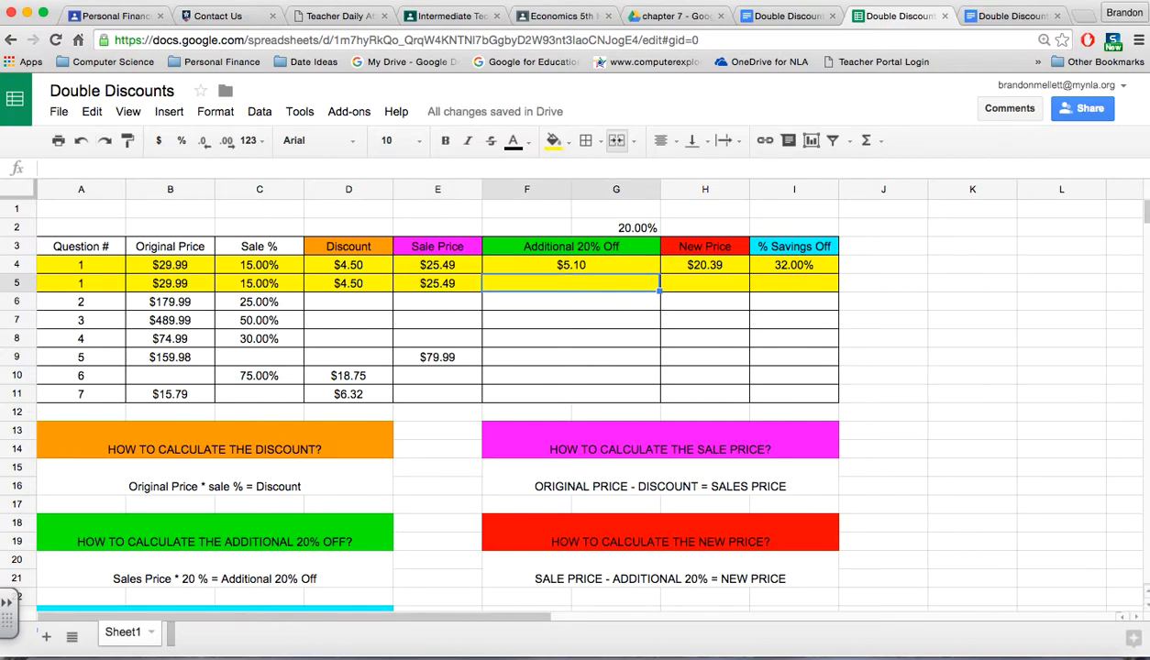
Calculate the additional 20% off in F5 as =E5*G2, giving $5.10.
text(=E5*)
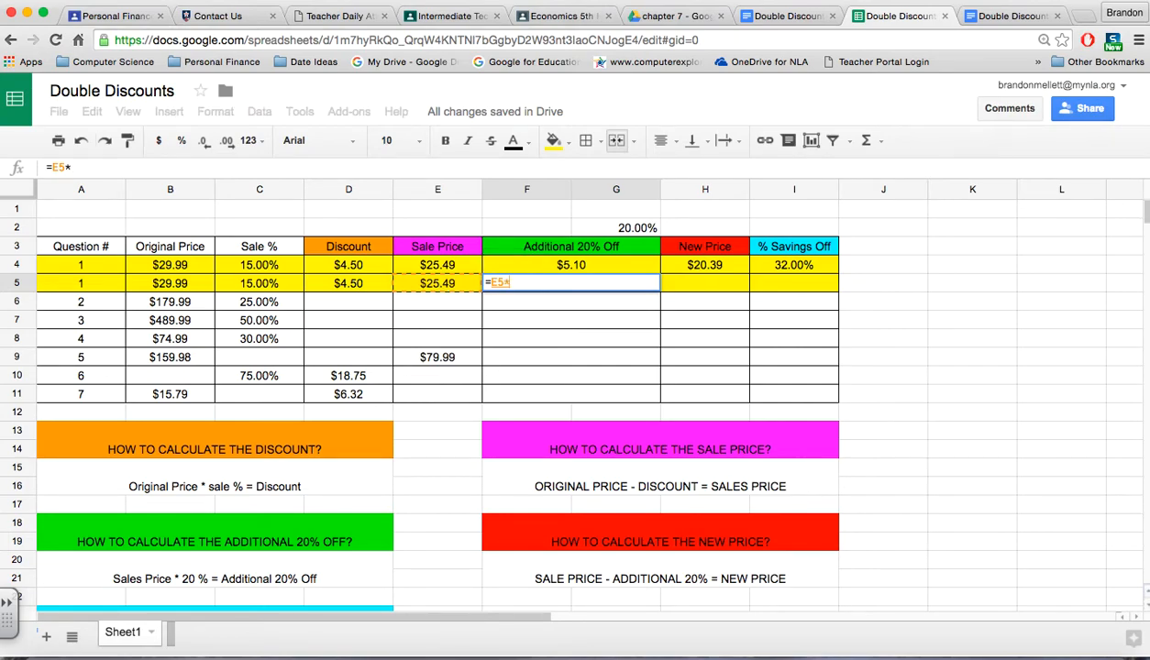
click(616, 228)
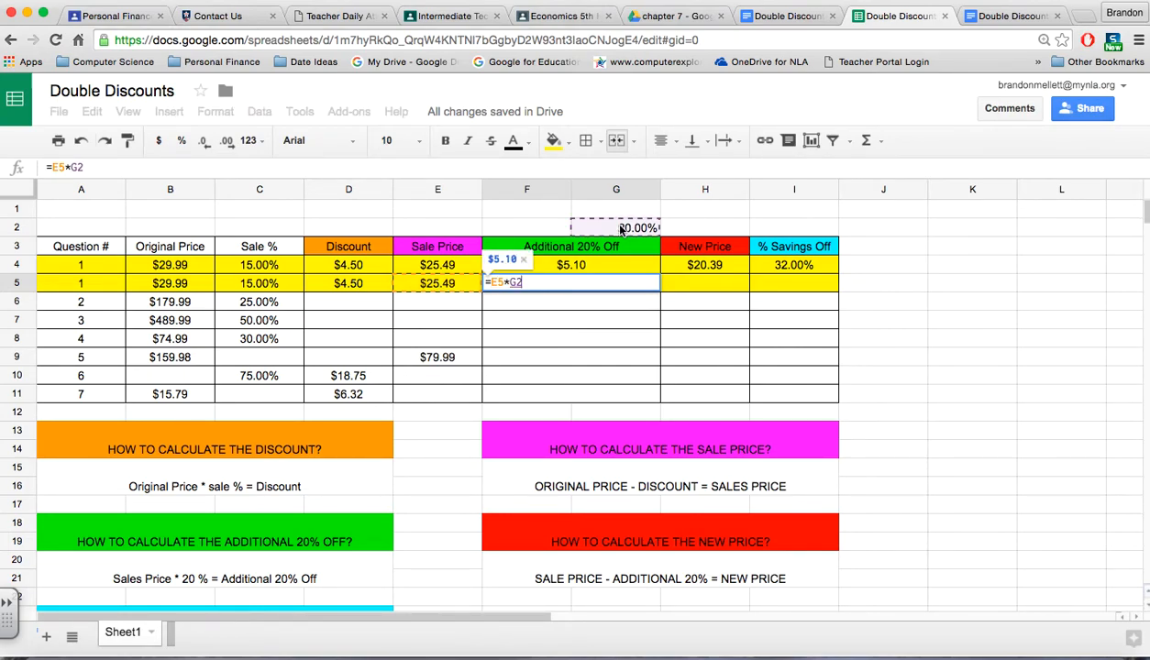
key(Enter)
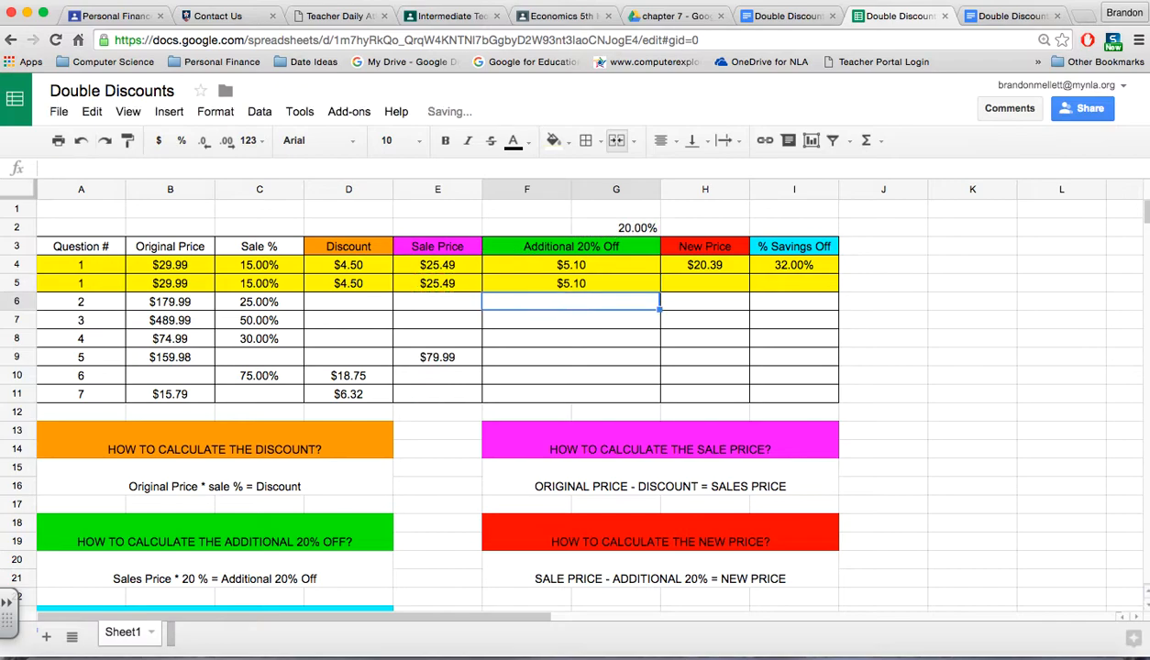
Calculate the new price in H5 as =E5-F5, giving $20.39.
click(705, 282)
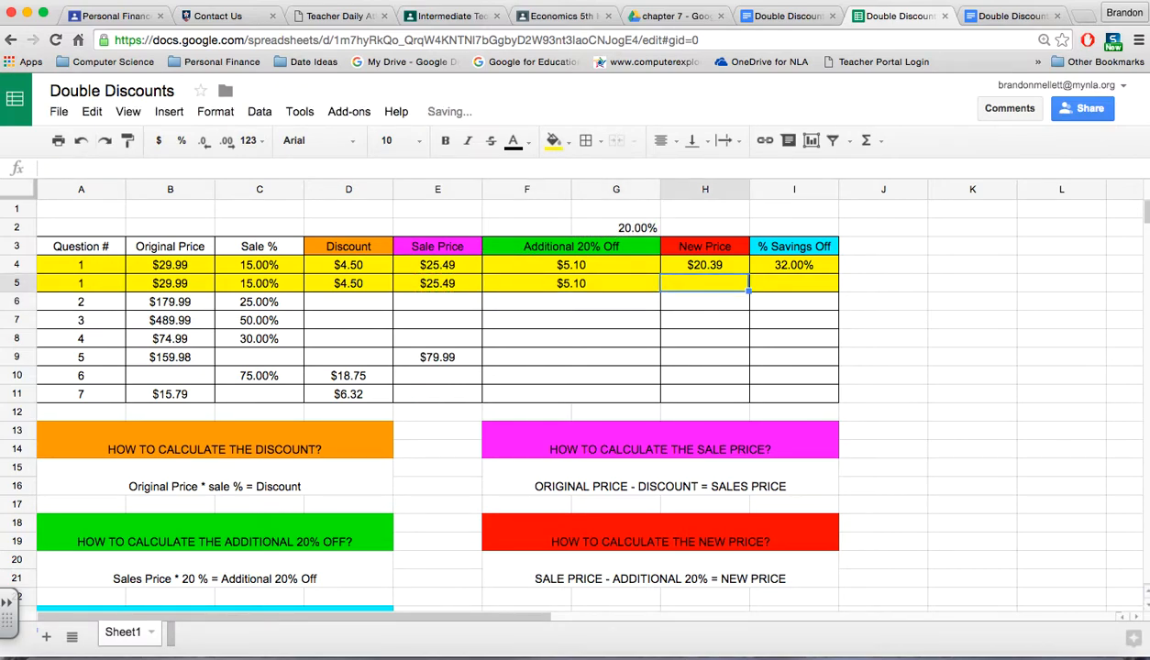
text(=)
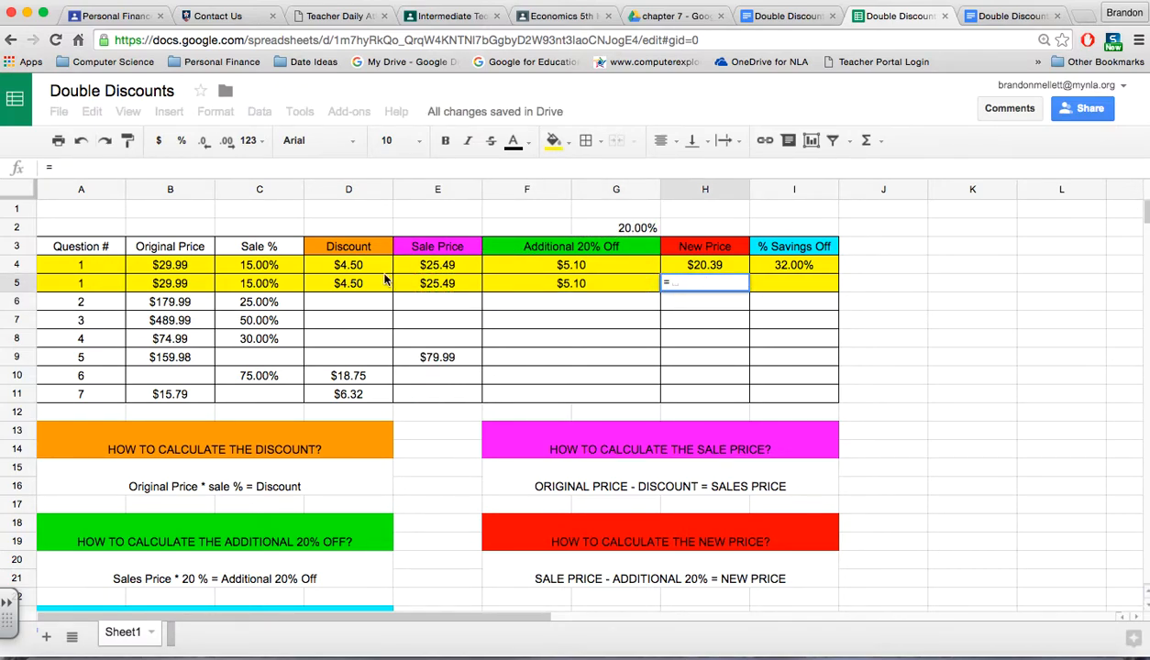
click(436, 282)
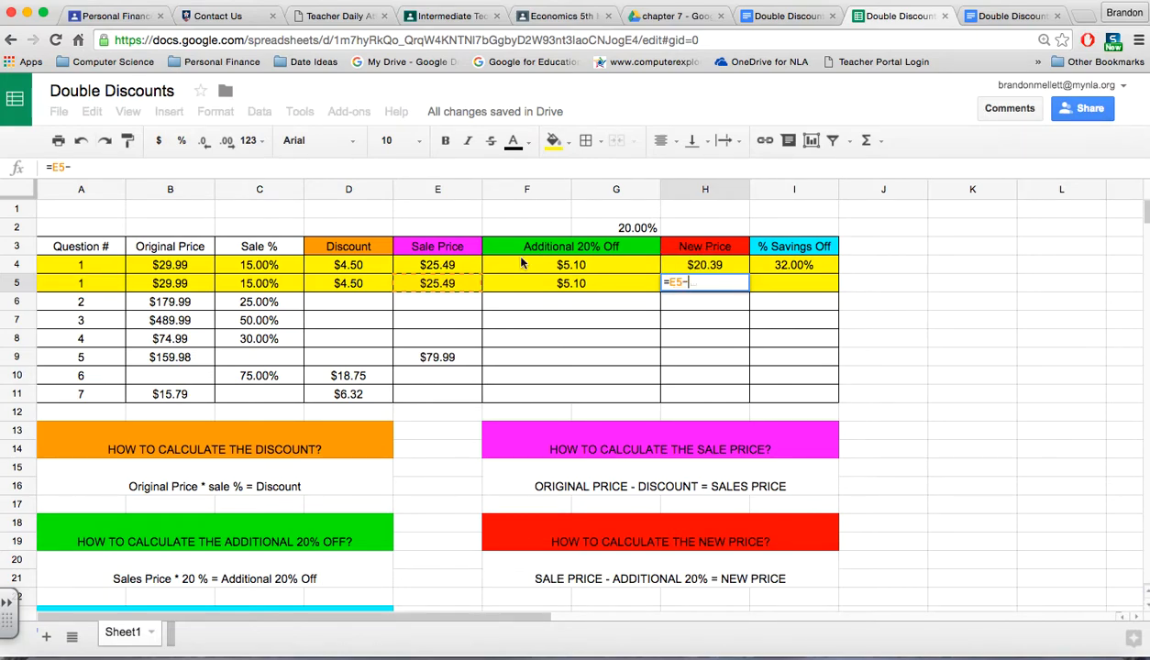
key(Enter)
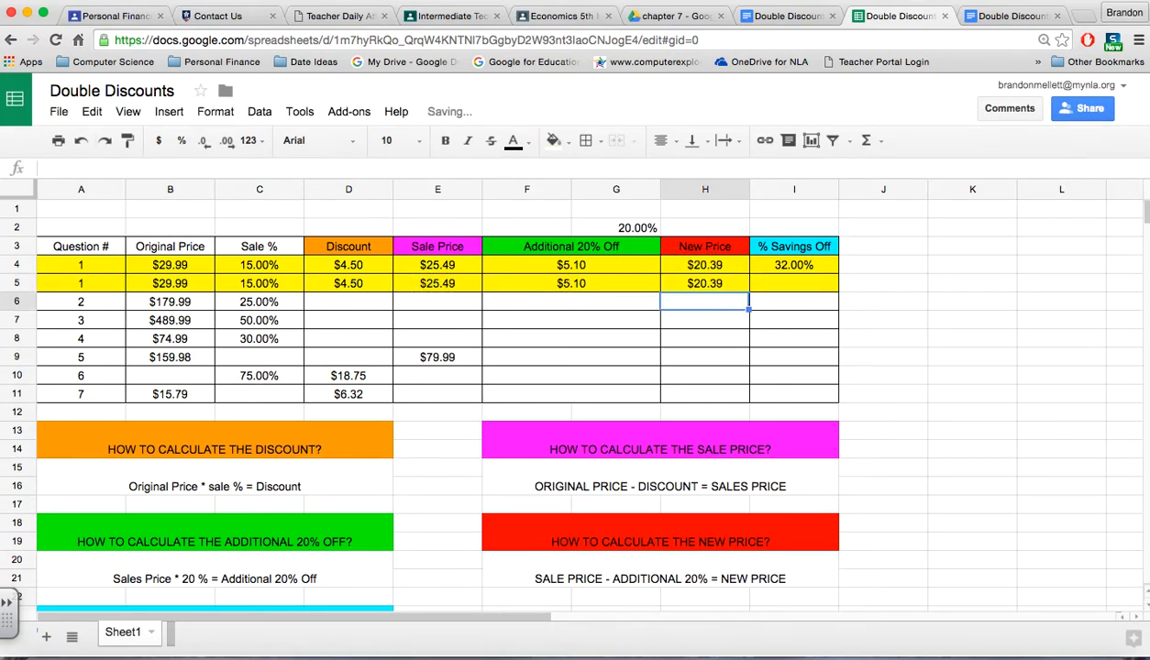
click(792, 282)
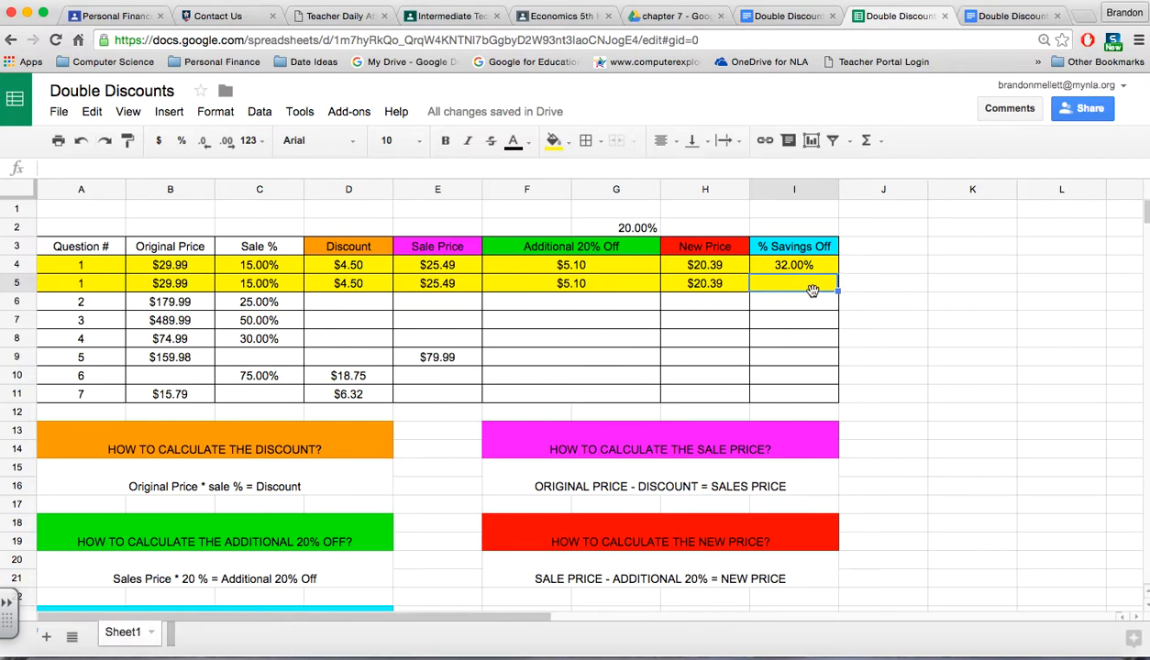
mouse_move(810, 290)
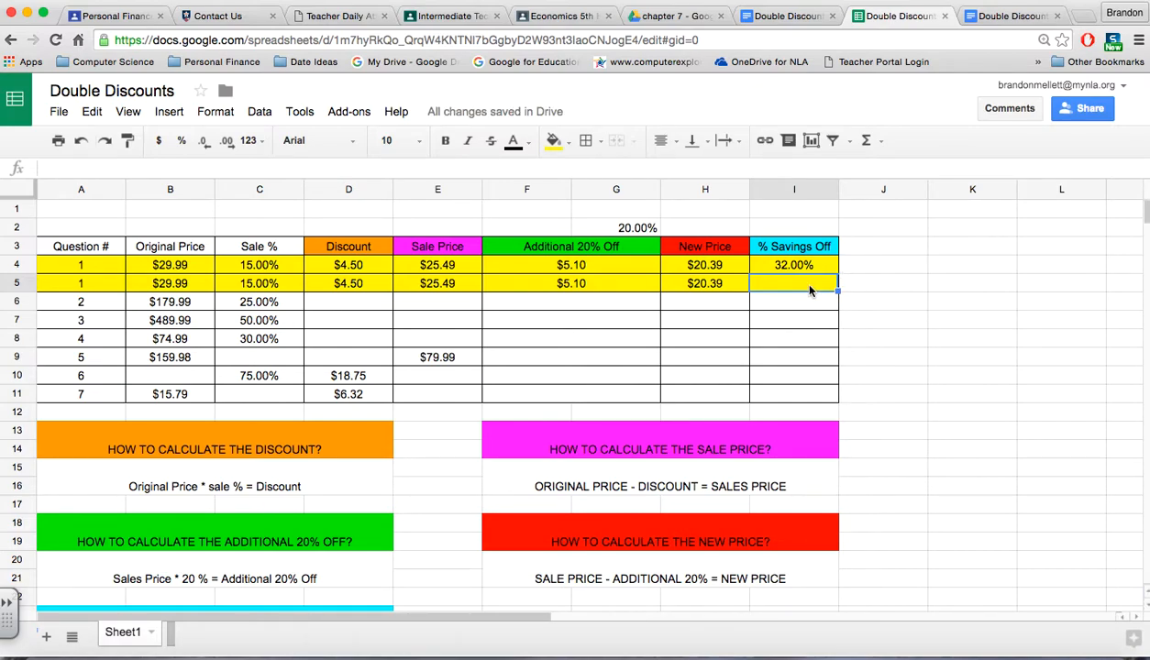
Calculate the % savings in I5 as =(D5+F5)/B5, showing 32.00%.
text(=)
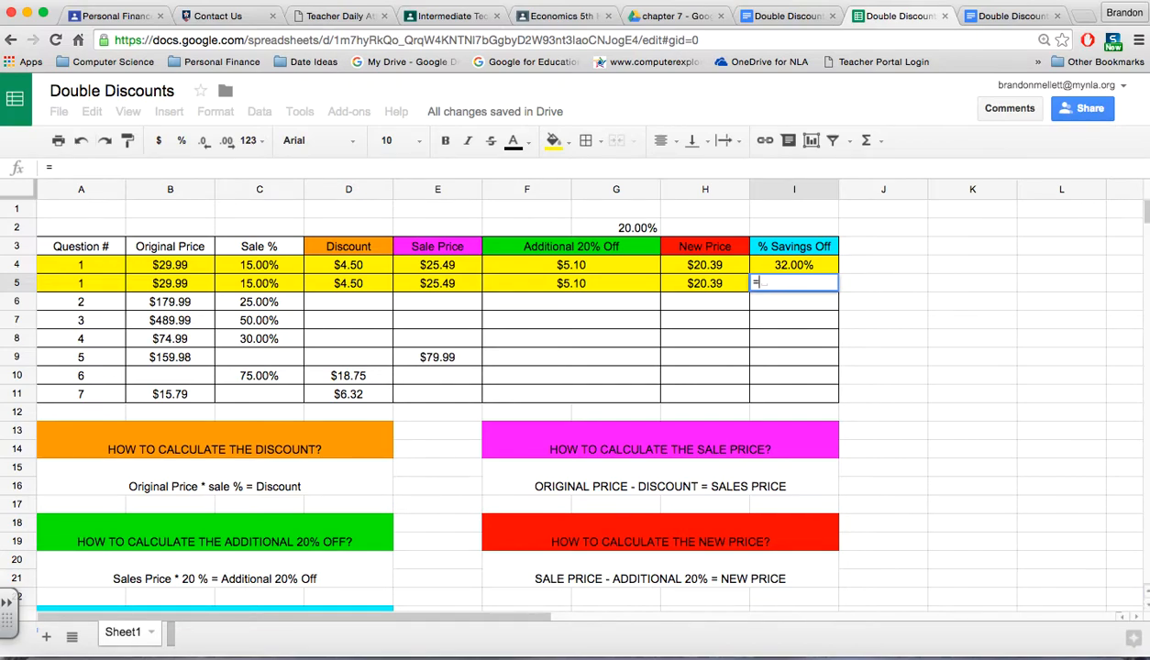
text(()
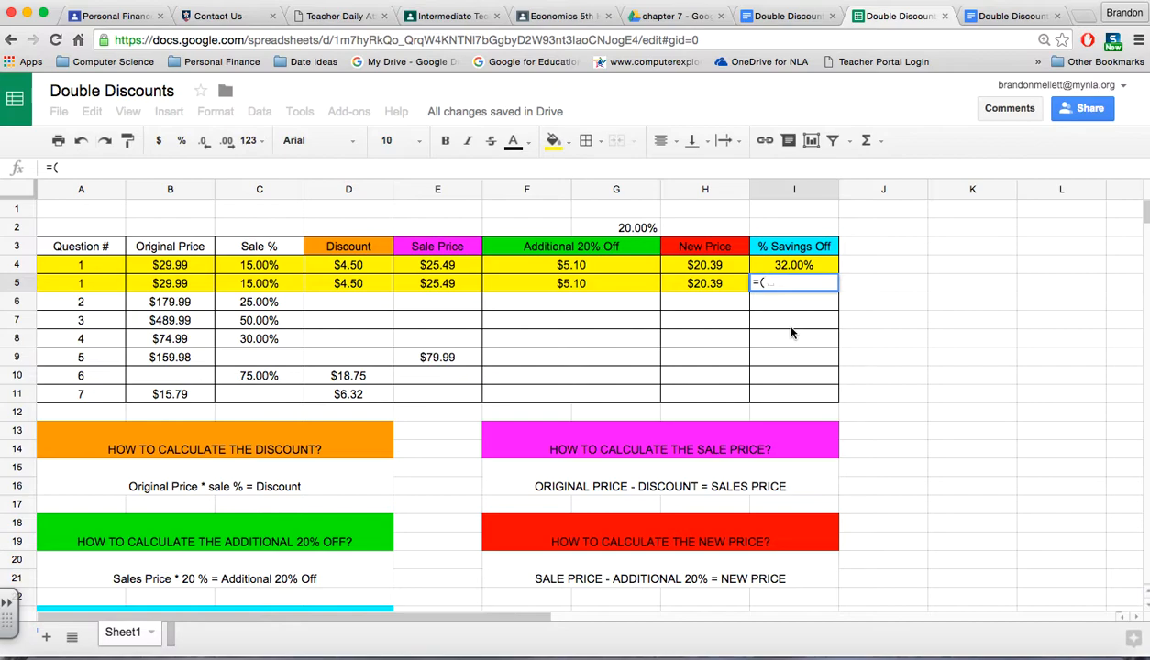
click(348, 282)
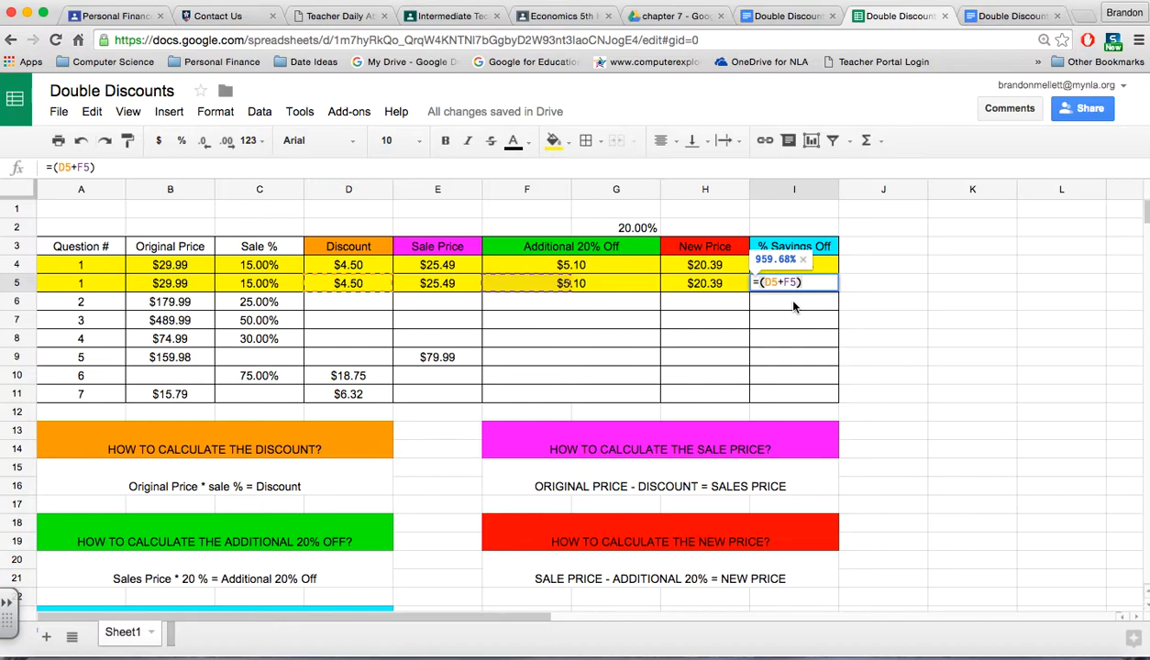
text(/)
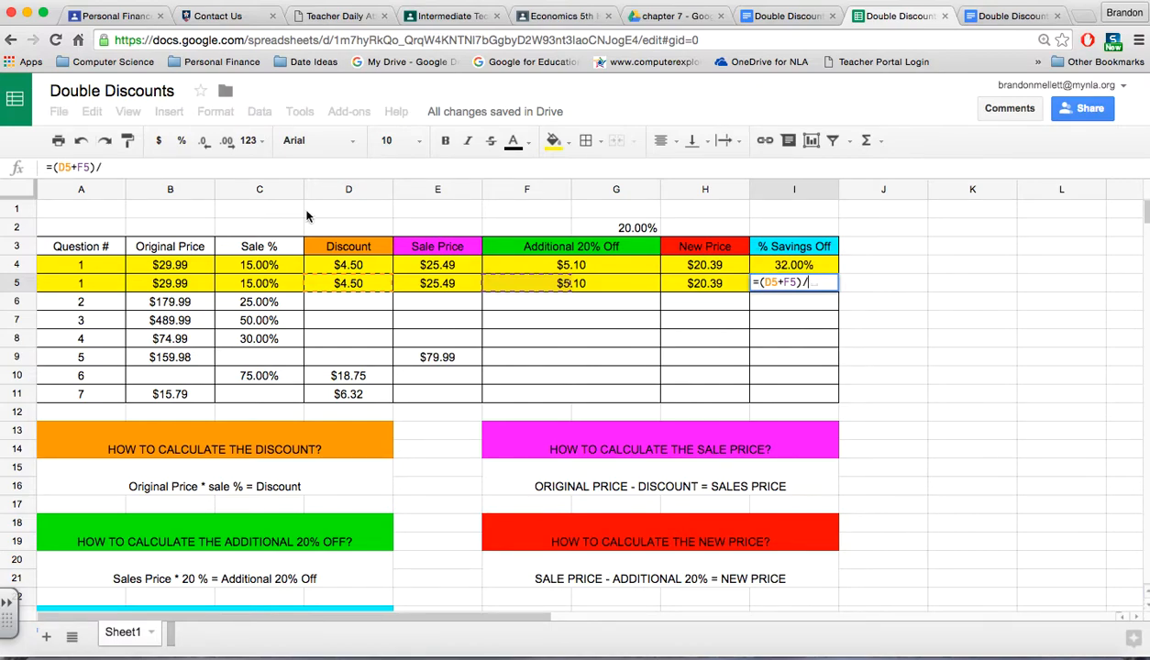
click(169, 283)
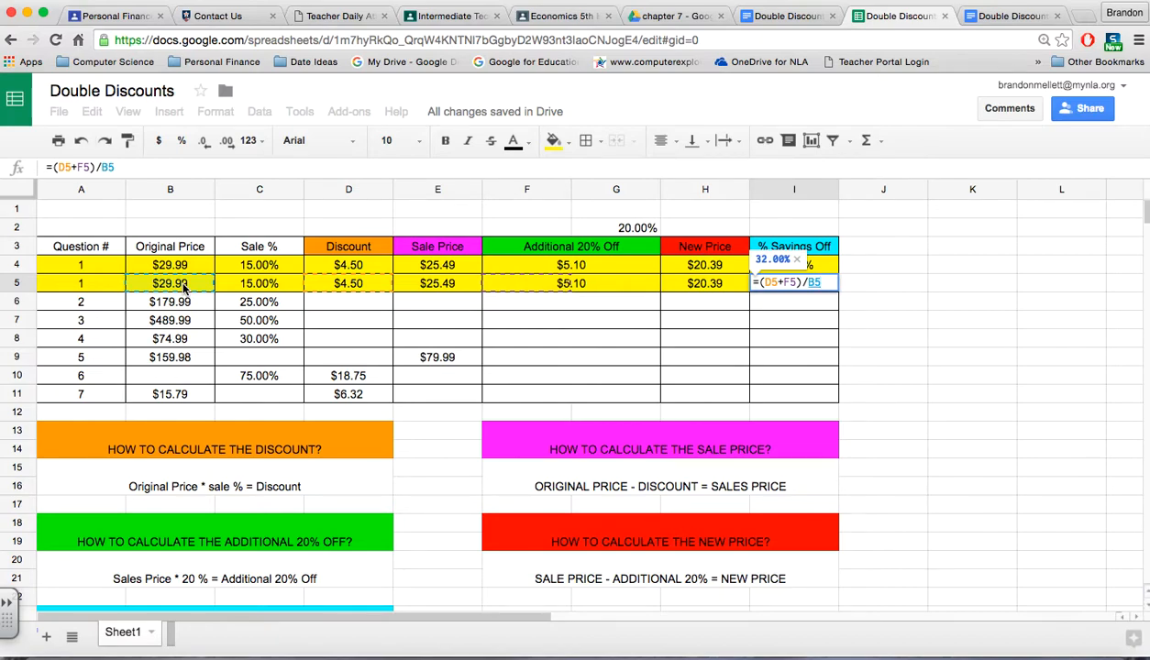
key(Enter)
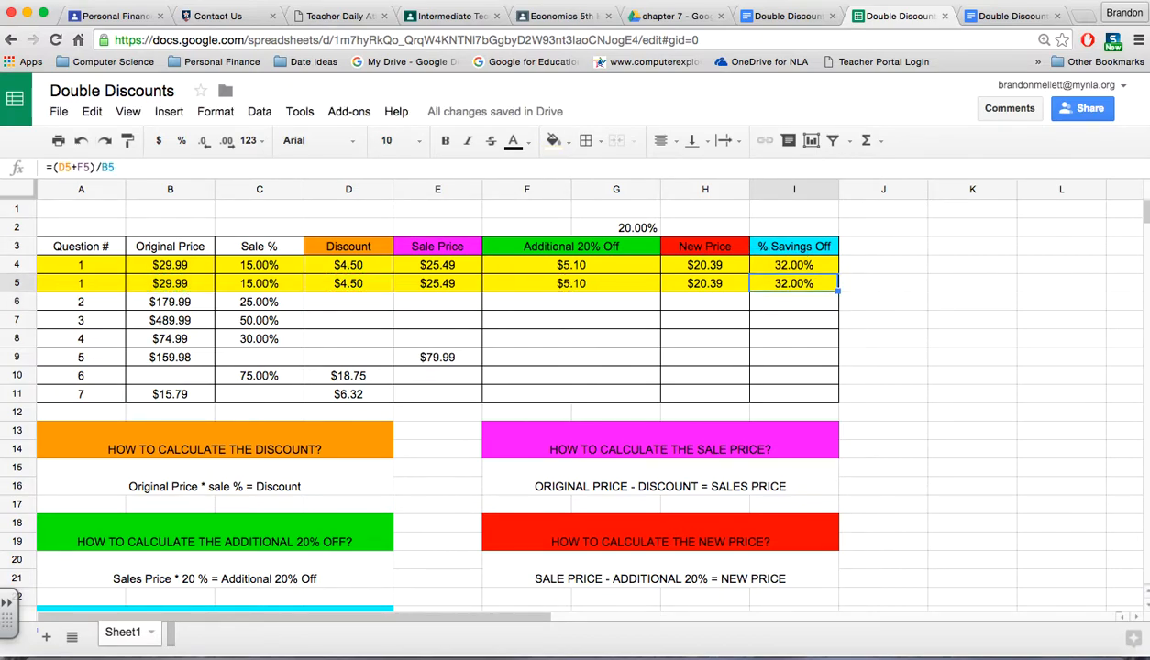
click(792, 300)
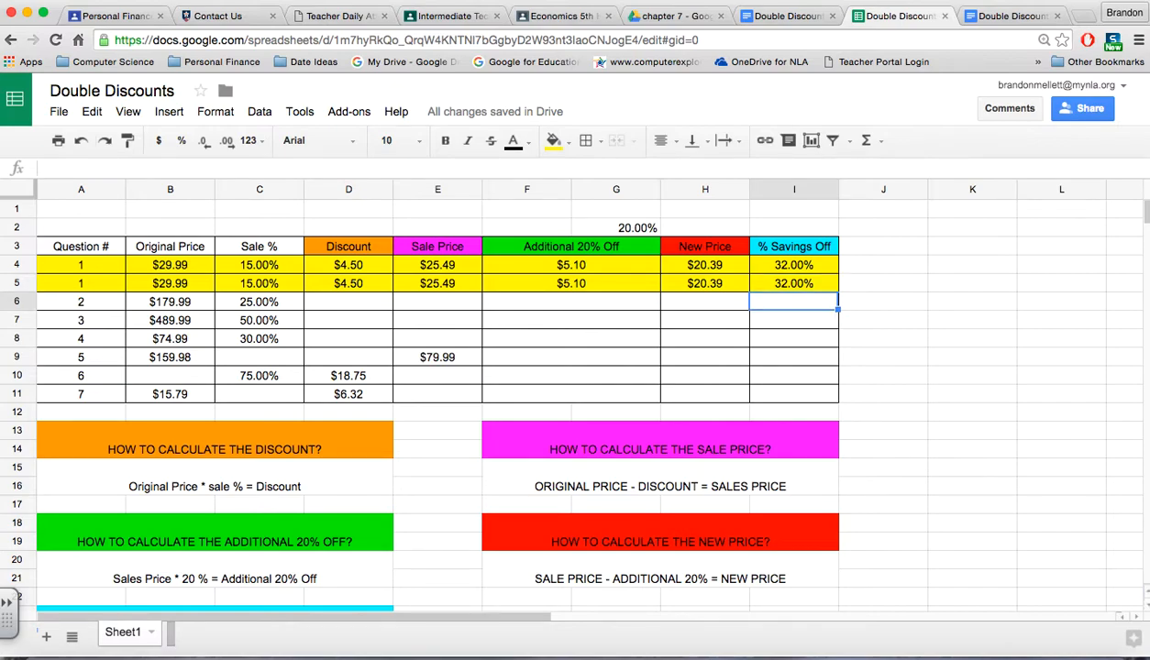
click(348, 301)
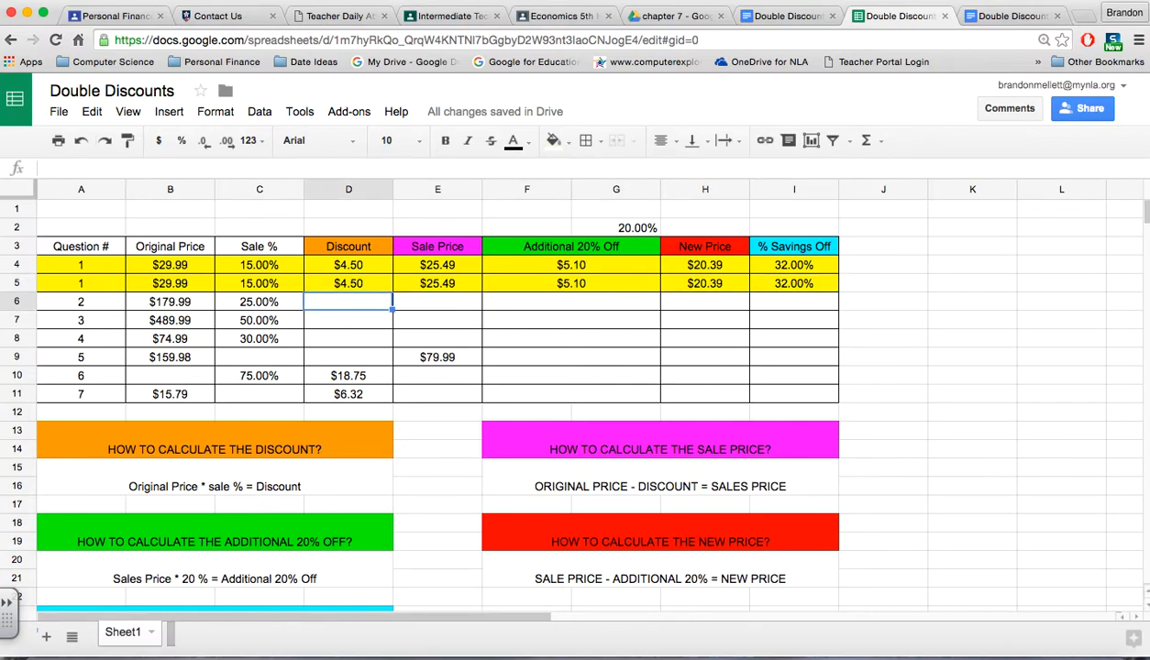
mouse_move(436, 473)
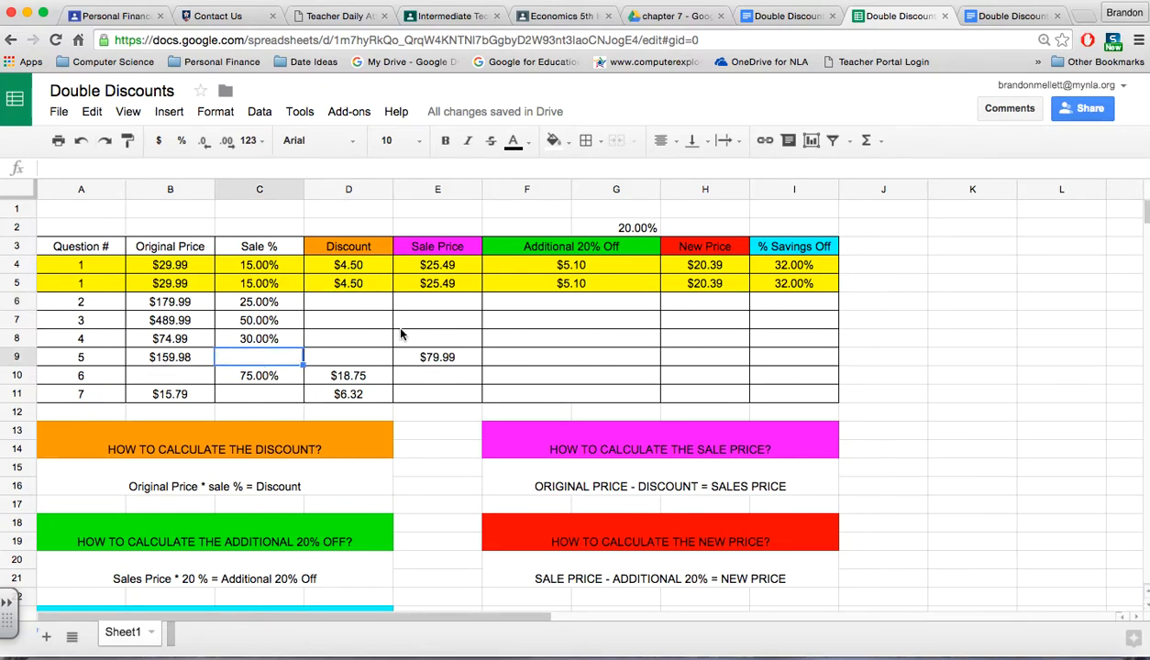
click(793, 357)
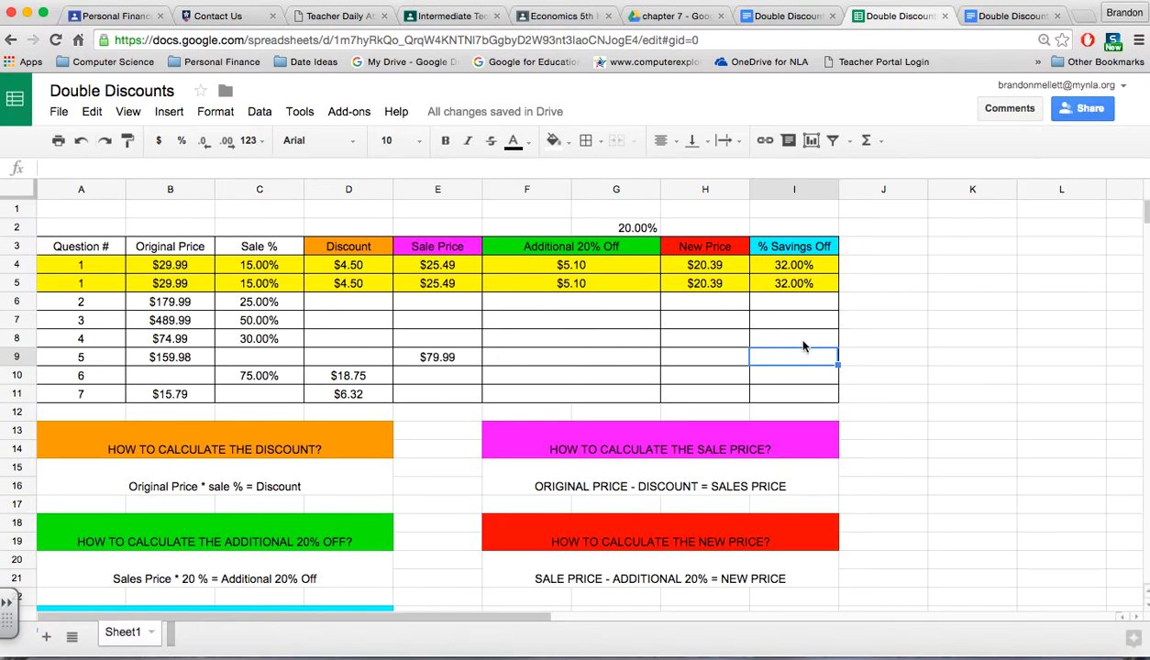
scroll(down, 3)
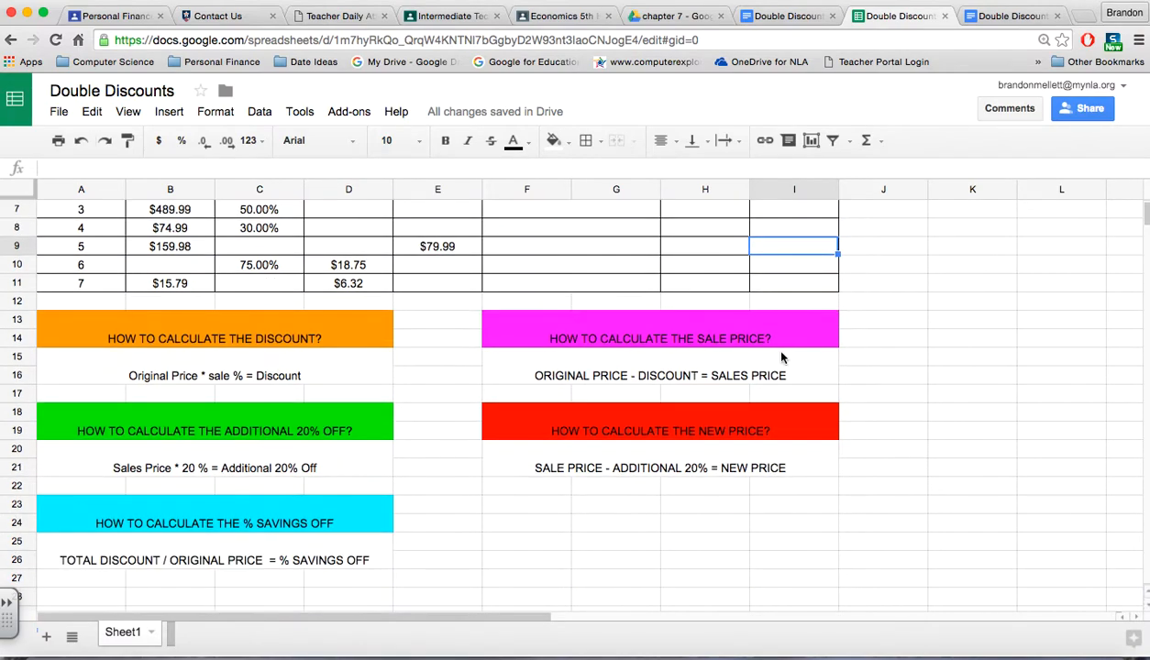
mouse_move(554, 400)
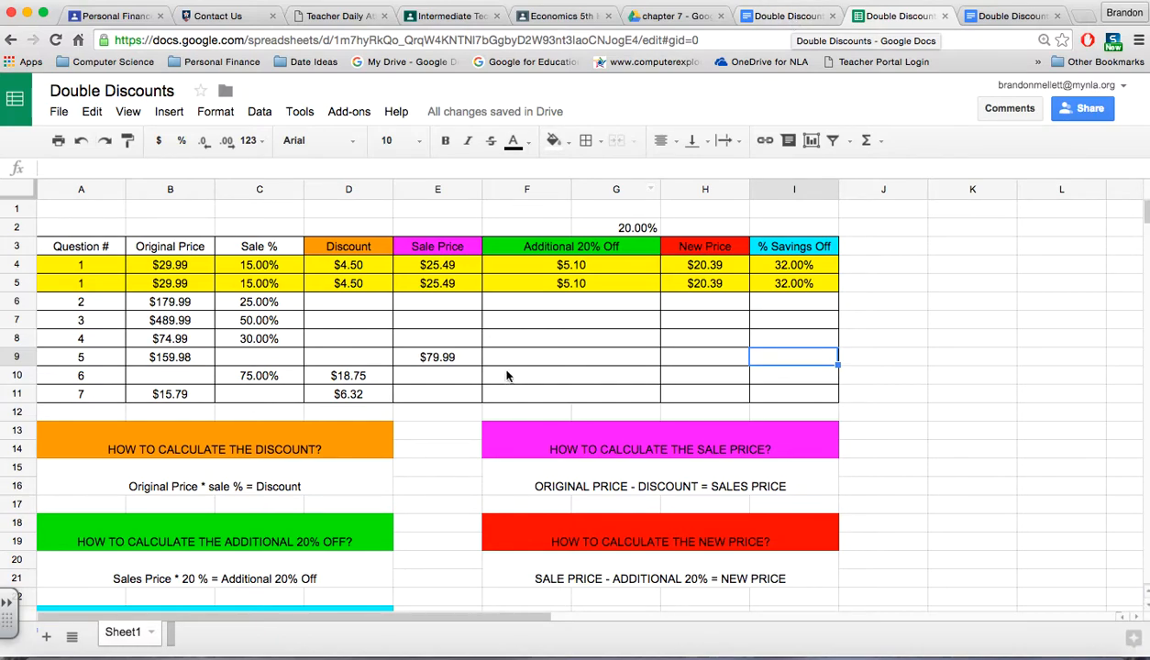
mouse_move(403, 329)
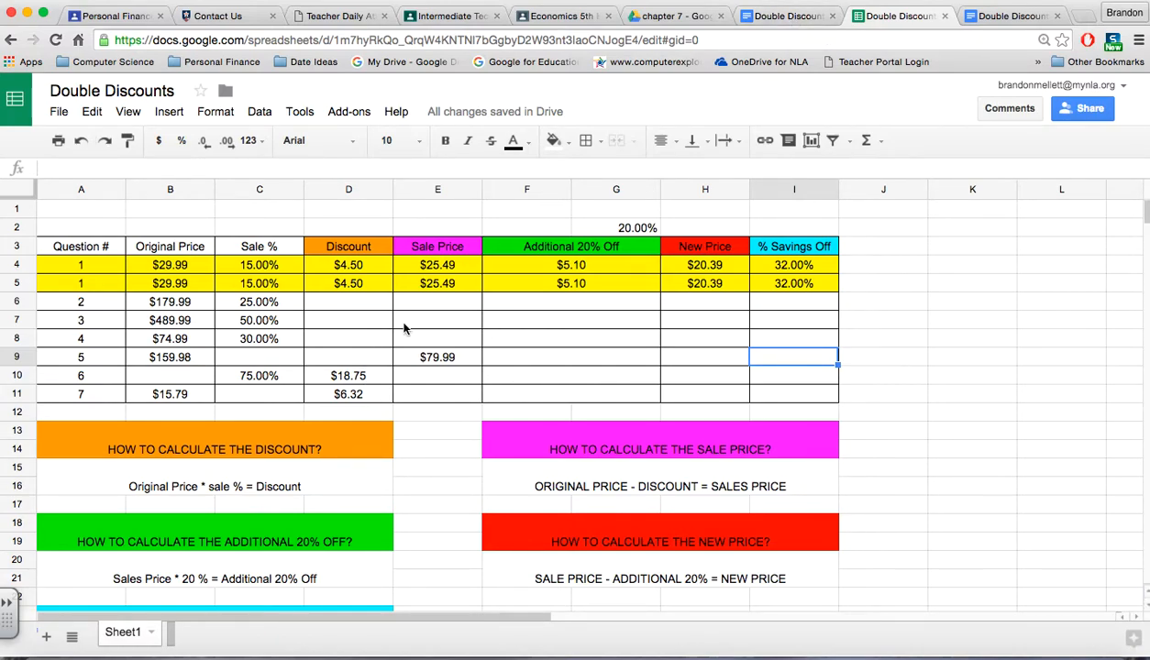
click(896, 15)
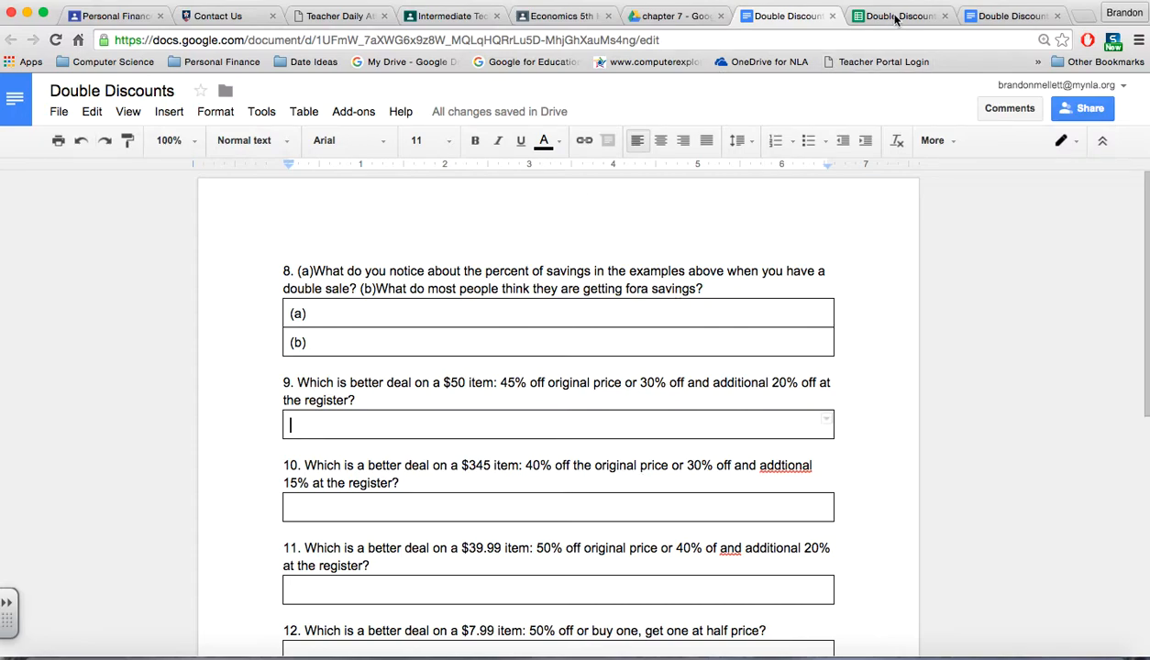
click(898, 15)
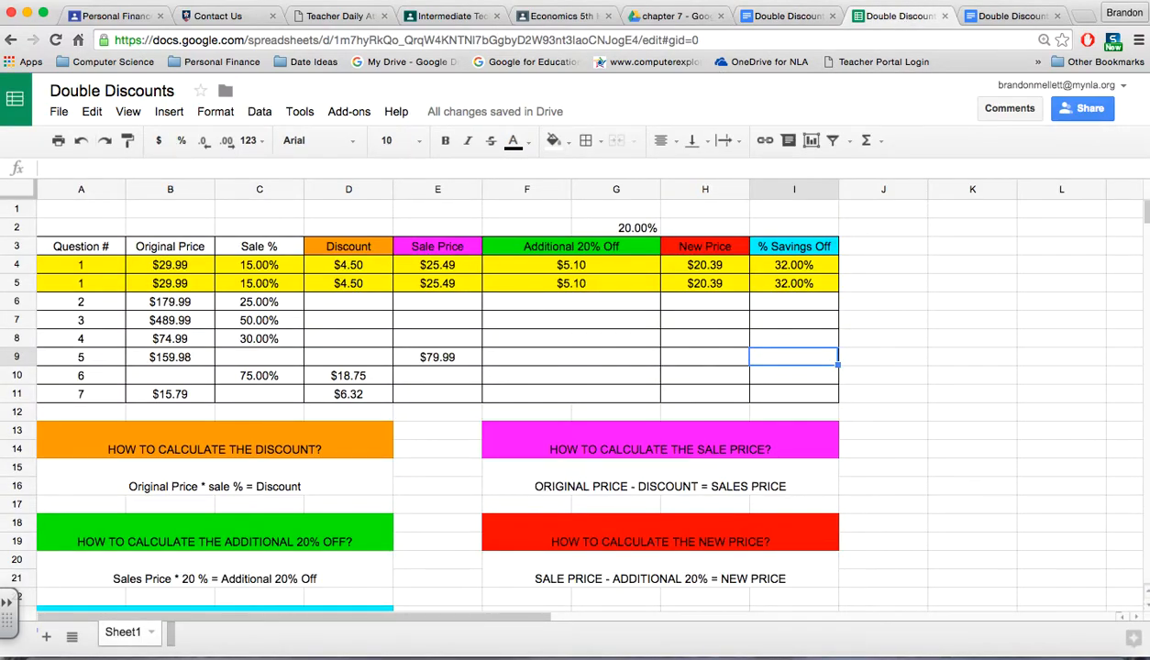